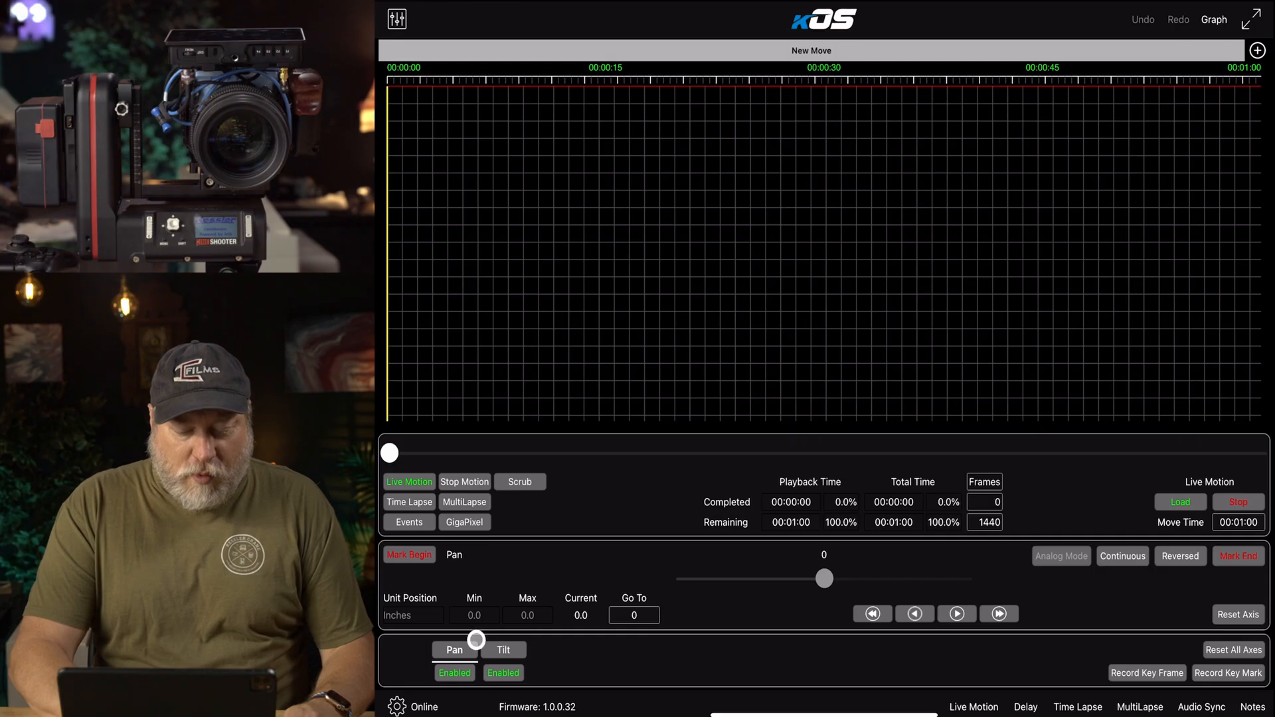
Mark the pan start position with the slider, then pan to the end position and mark it
drag(823, 578, 931, 580)
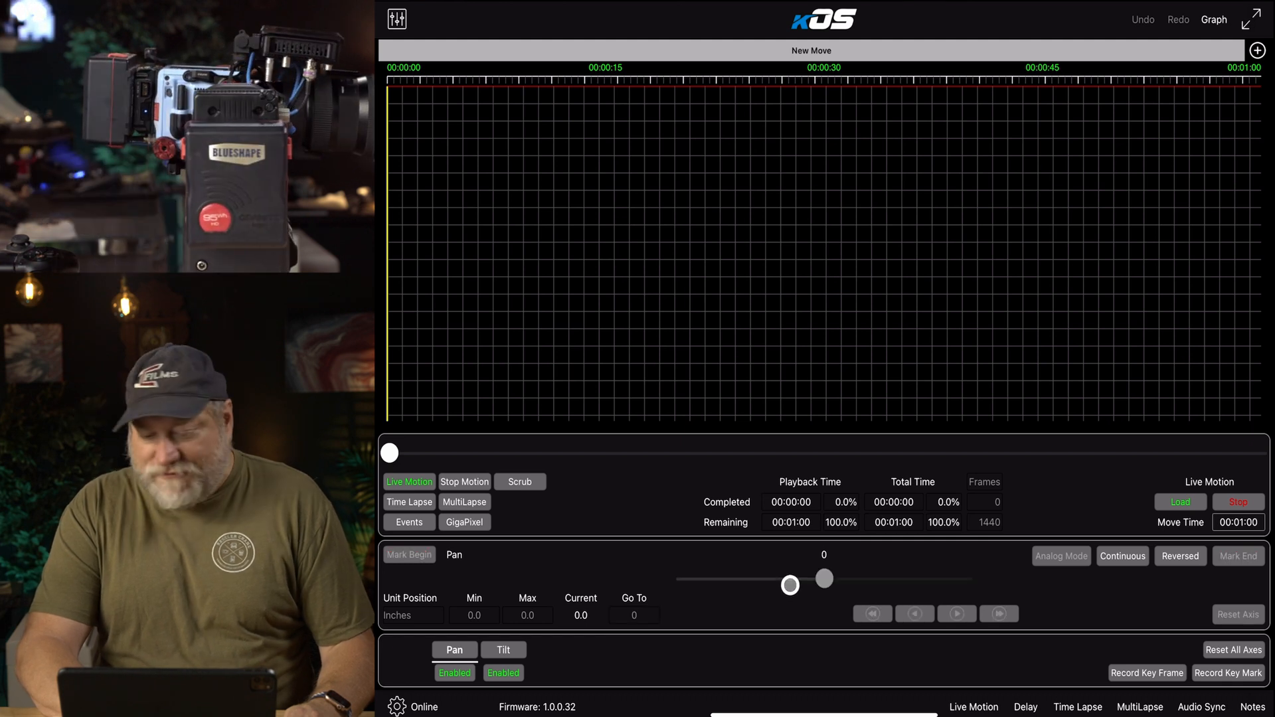
click(409, 555)
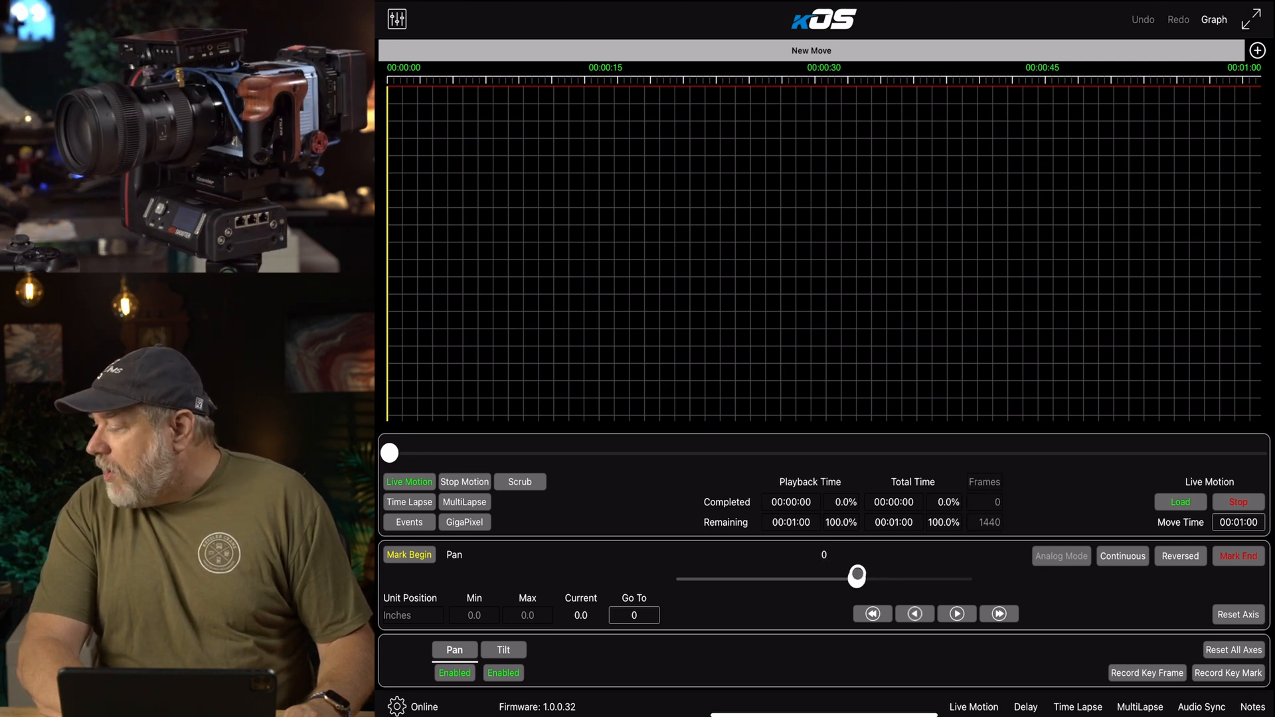
drag(856, 577, 844, 576)
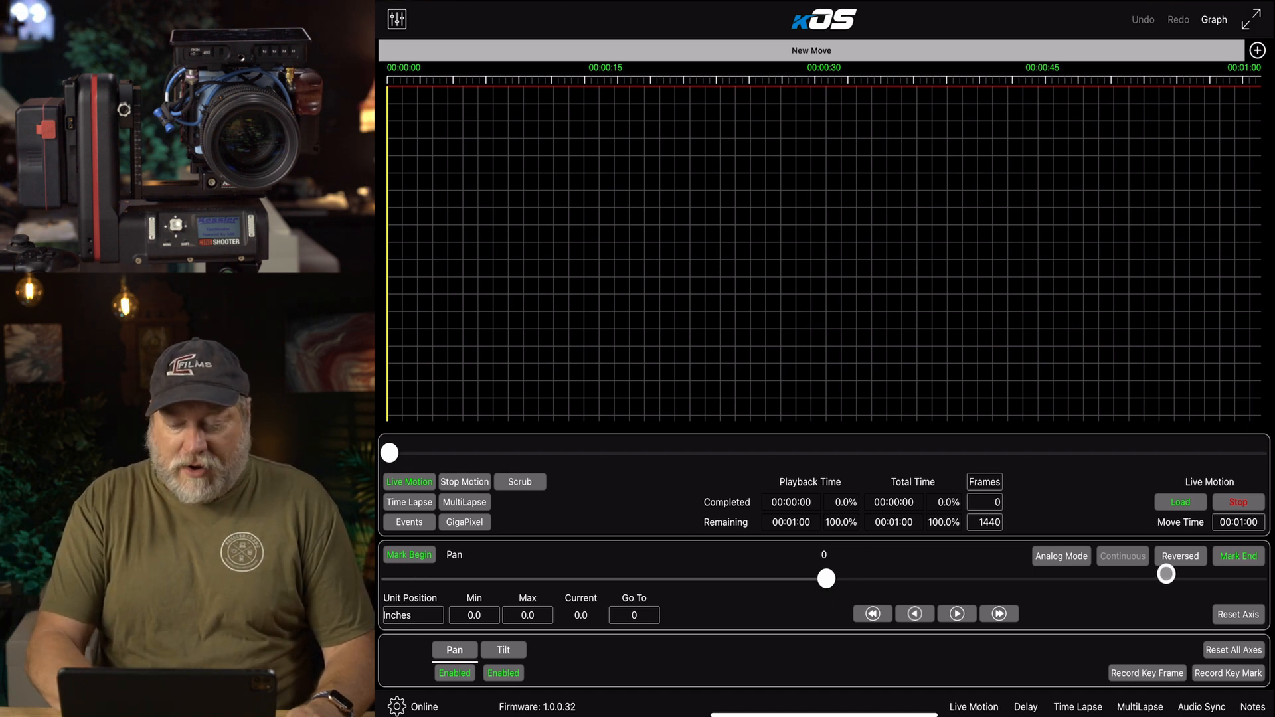
drag(825, 578, 569, 581)
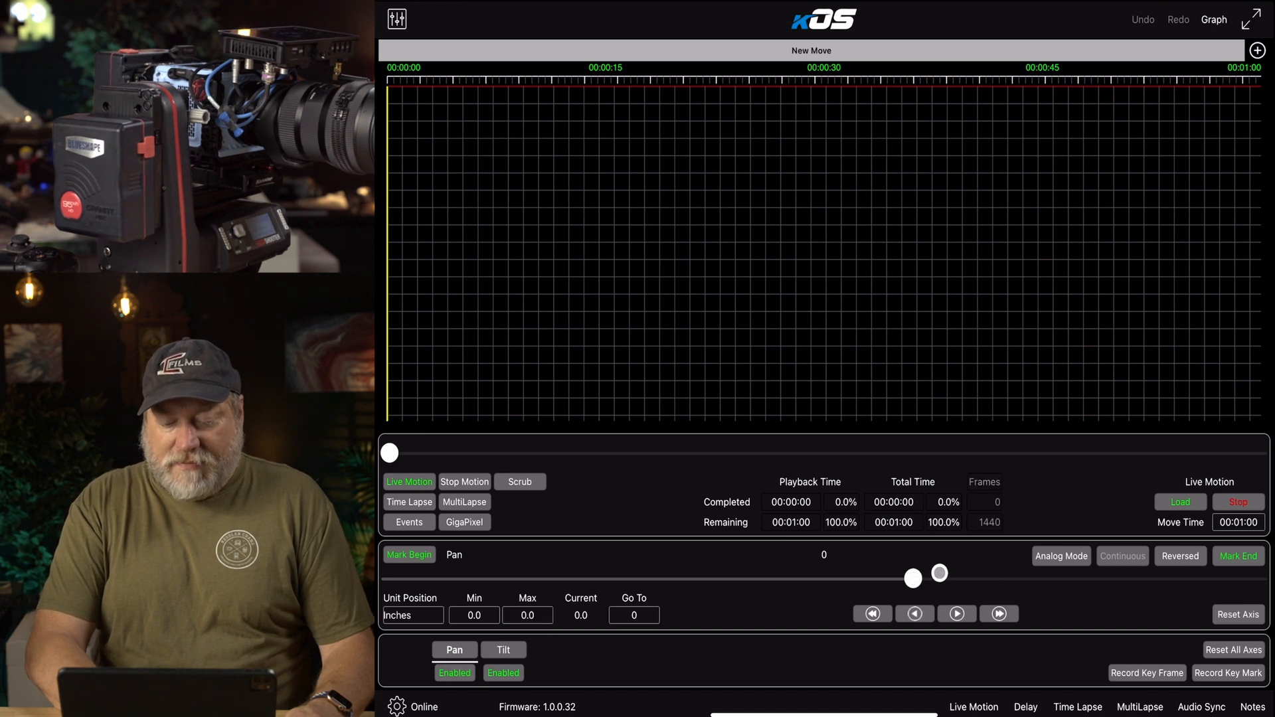
drag(939, 574, 825, 578)
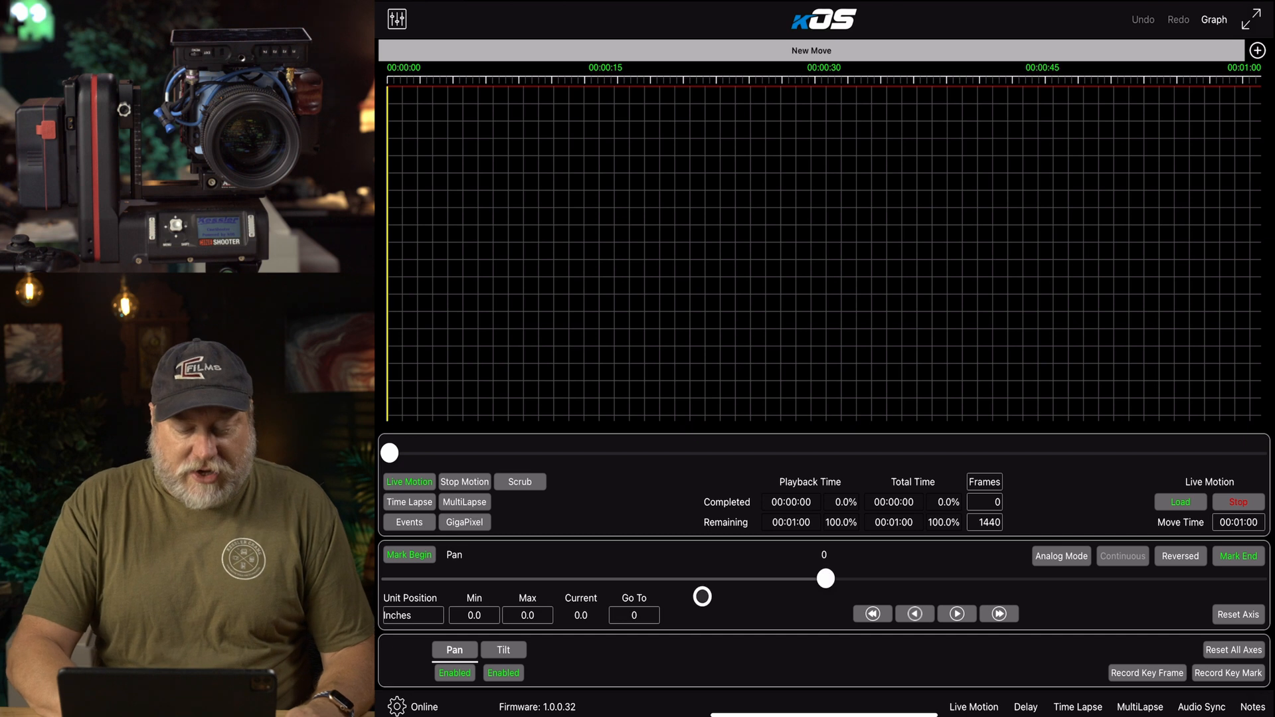
Switch to the tilt axis and mark its begin and end positions
click(502, 650)
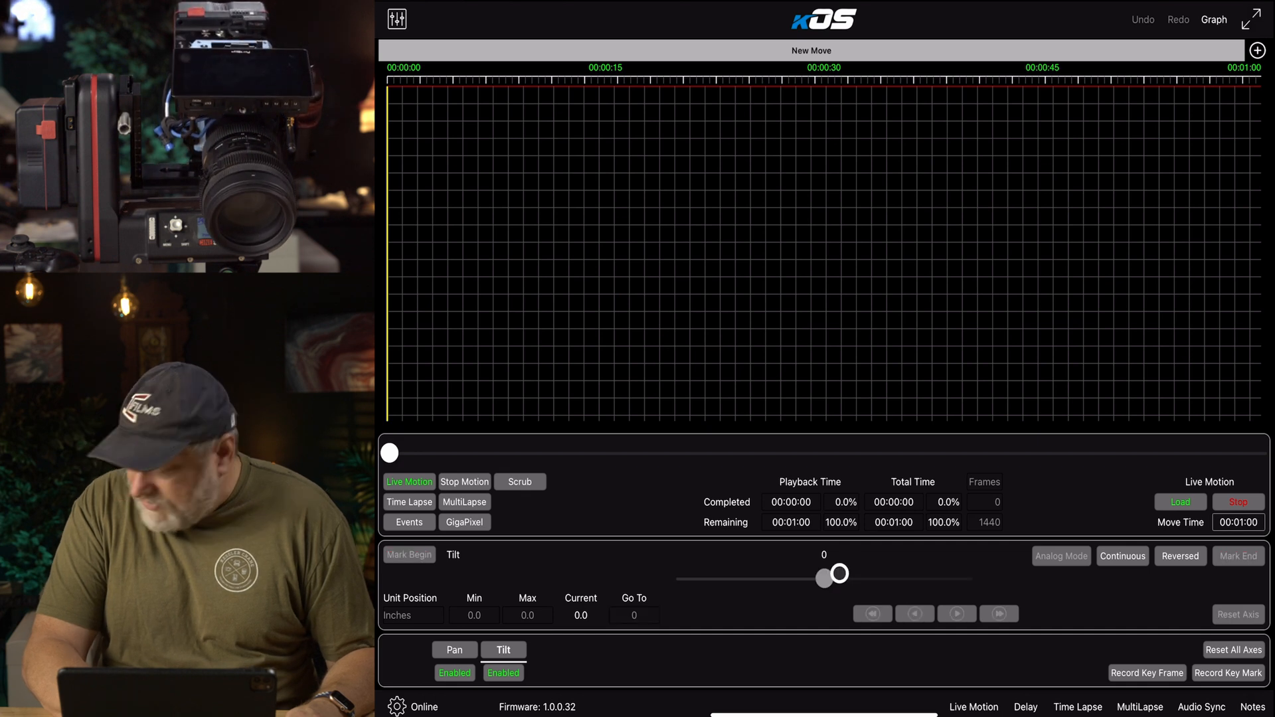
click(409, 554)
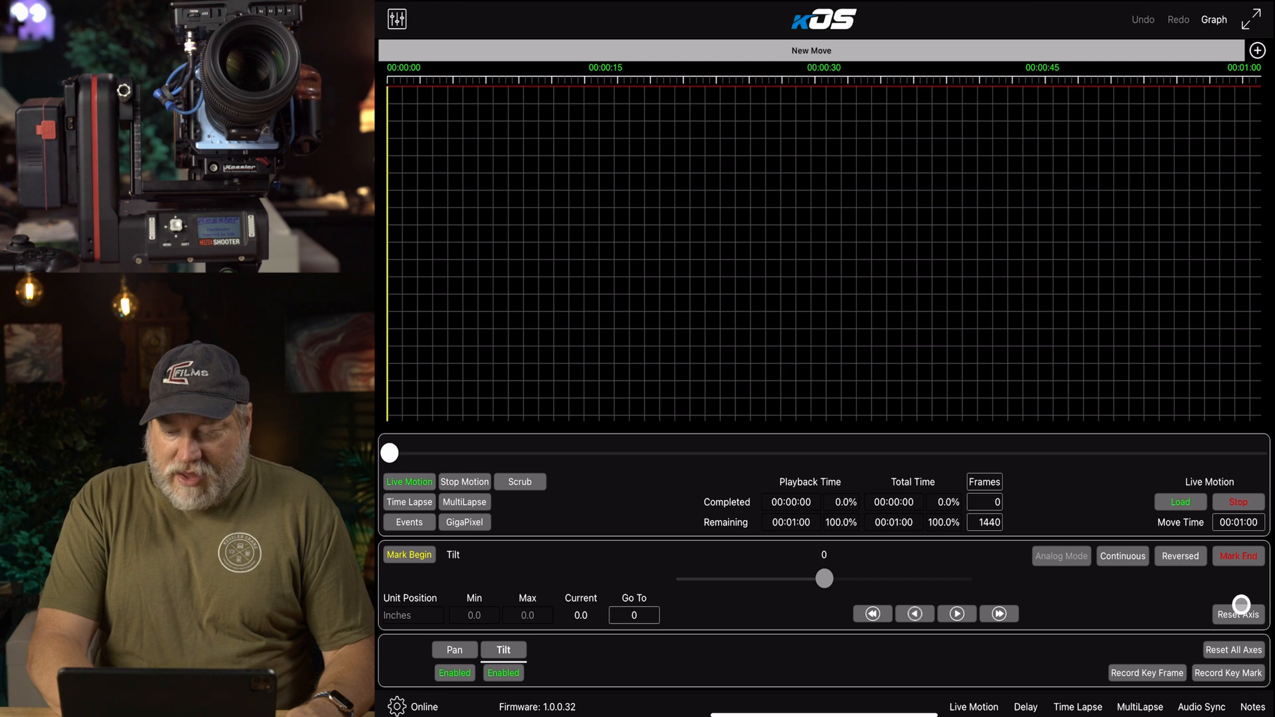
click(454, 649)
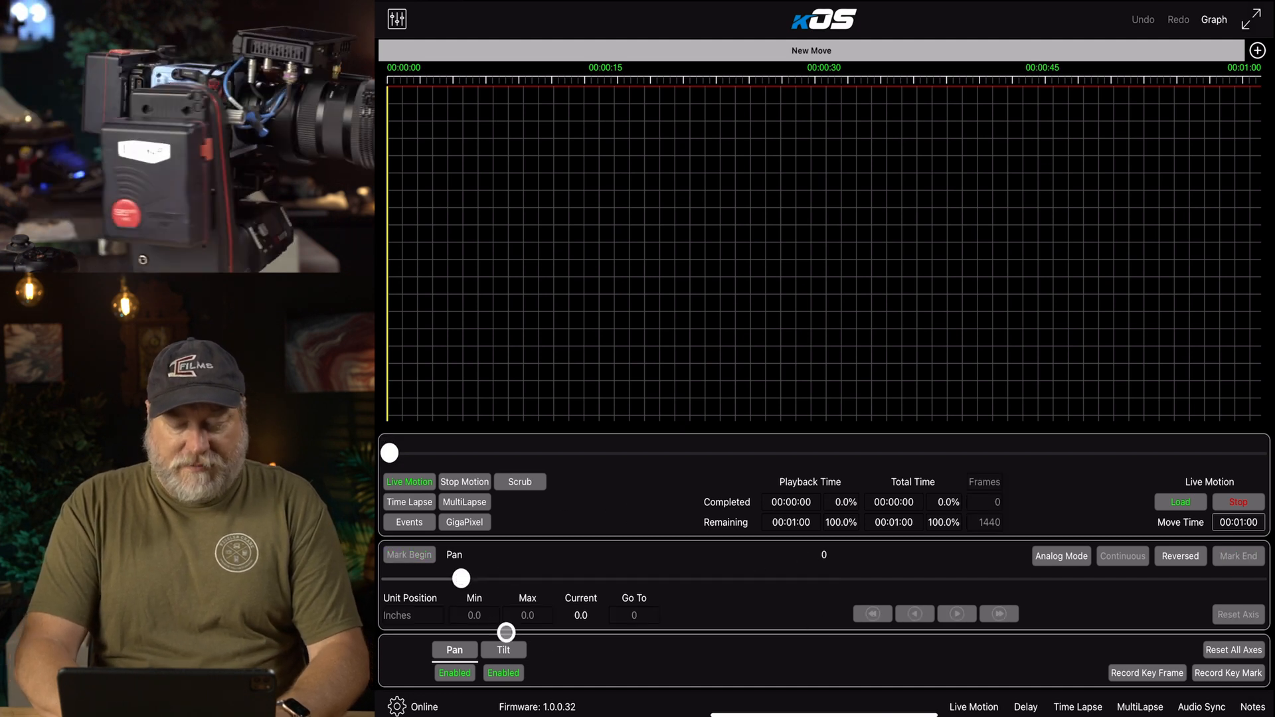
Record key frames at 0:00, near 0:16 and at 1:00 on the timeline
click(502, 650)
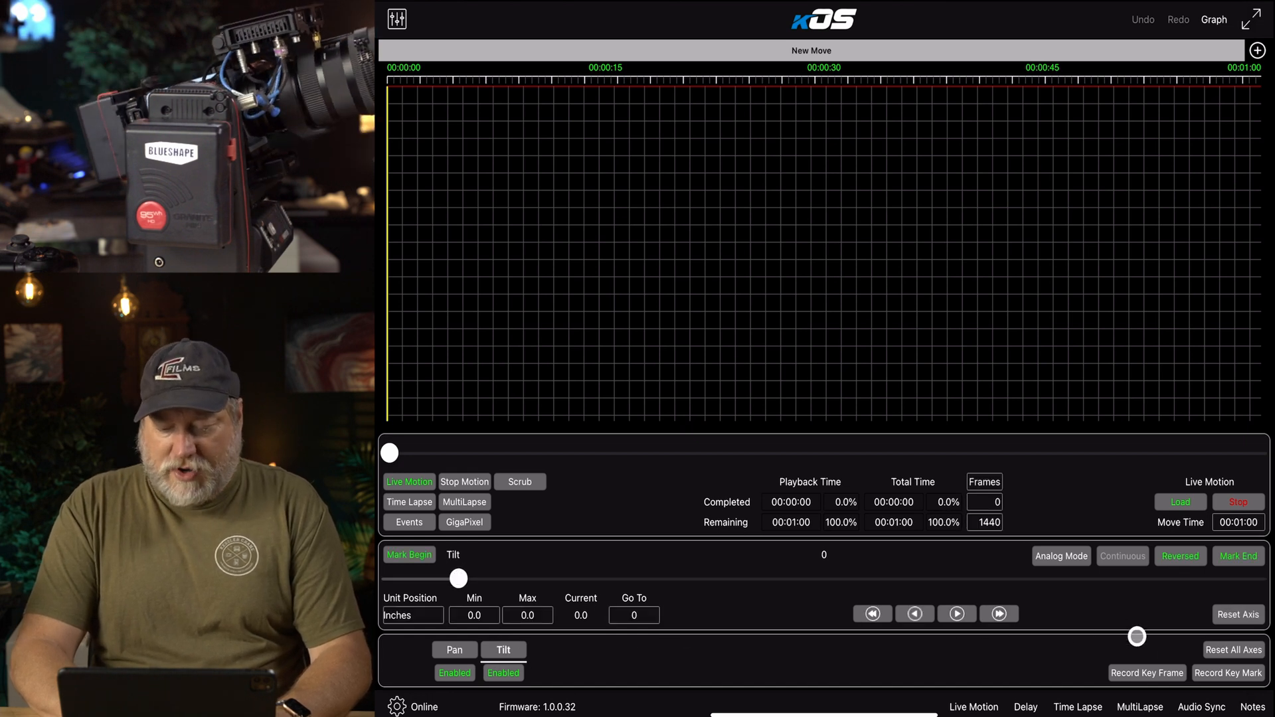
click(1147, 673)
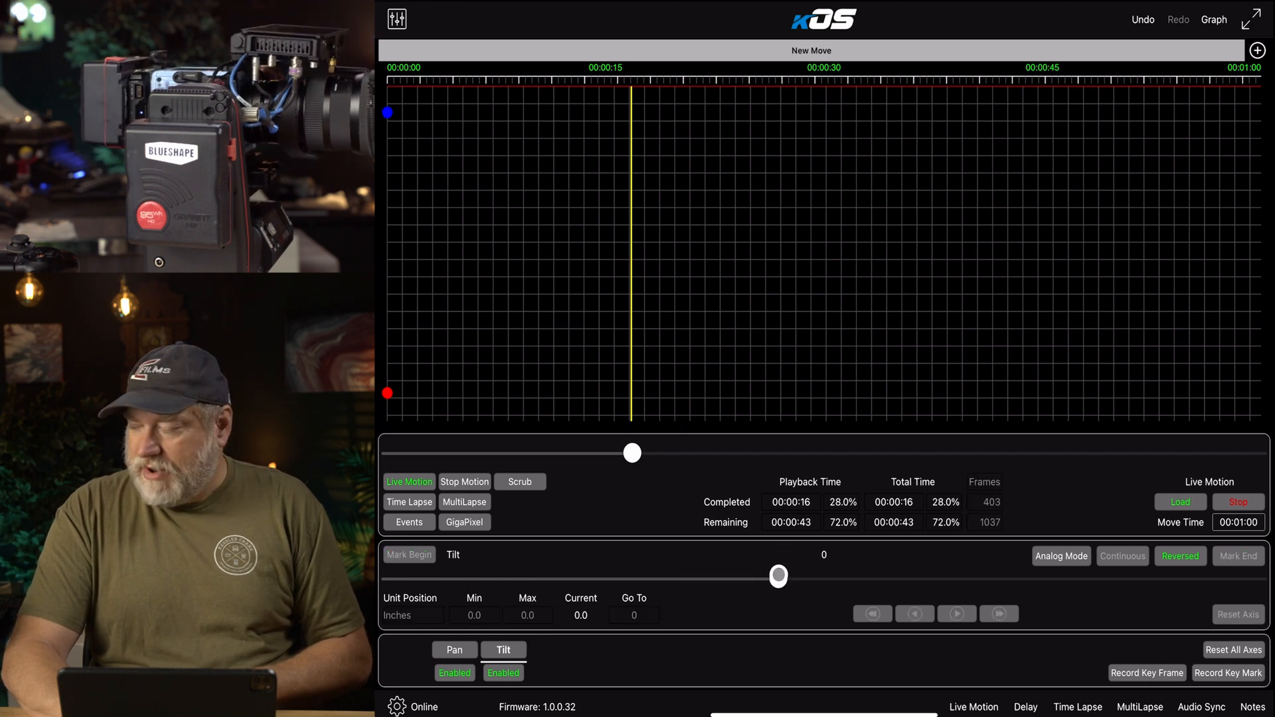
click(454, 650)
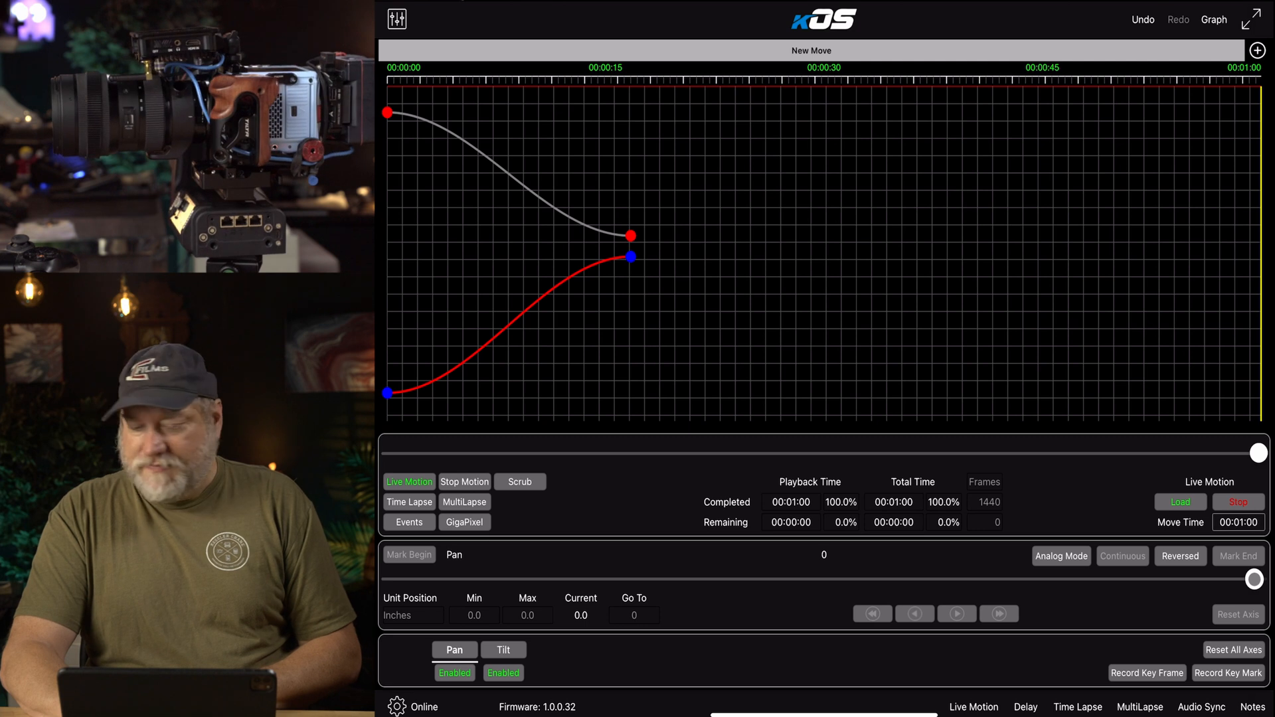
click(502, 650)
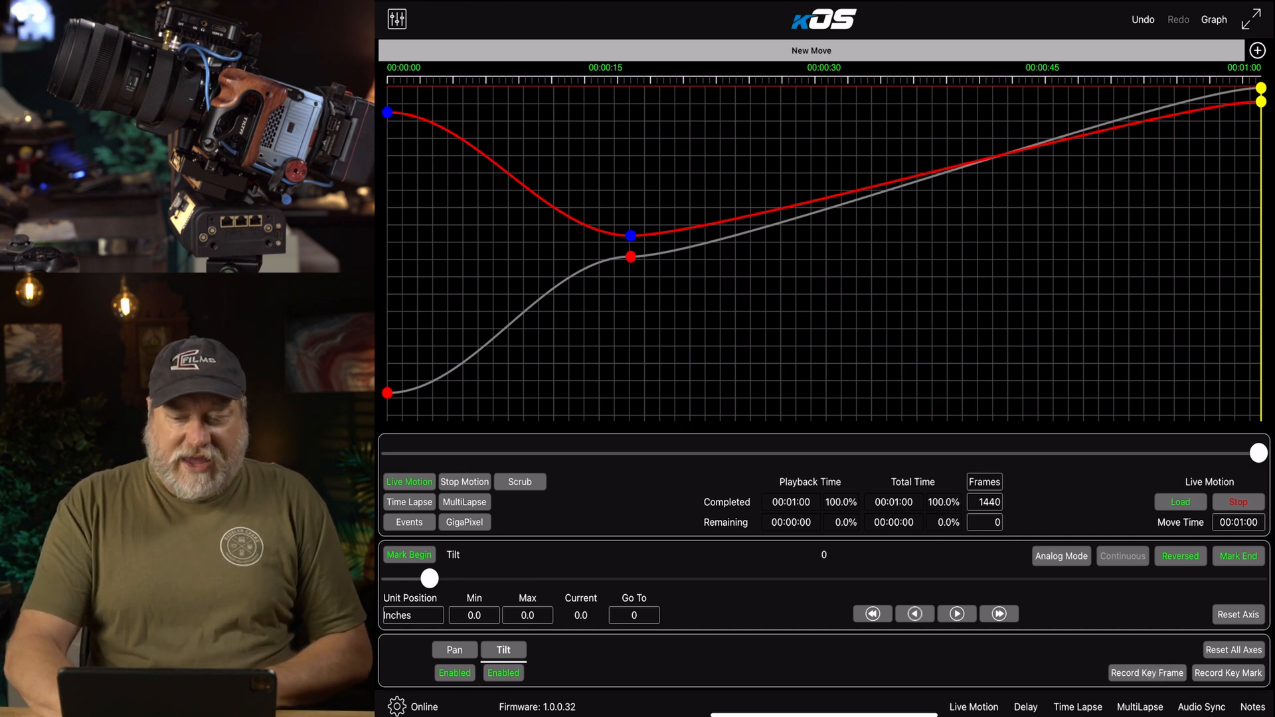
Make pan the active curve and switch off key frame, vertical and horizontal locking in Graph Options
click(389, 111)
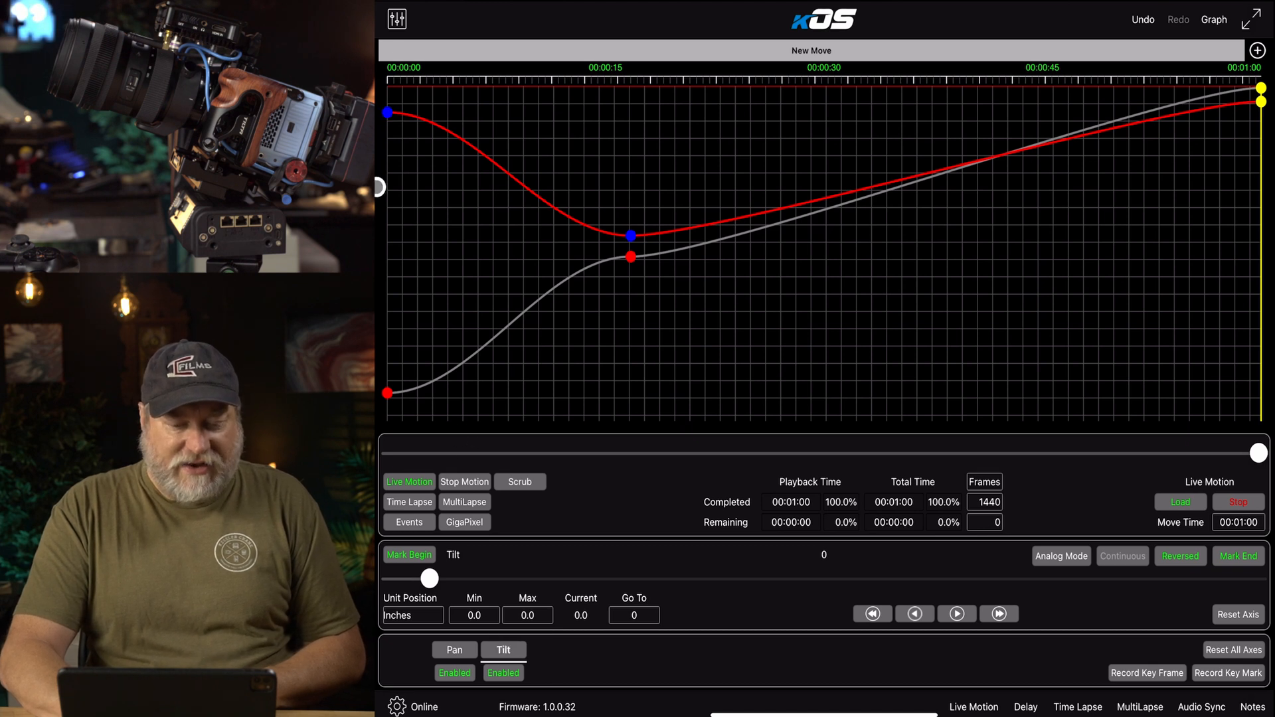
click(454, 649)
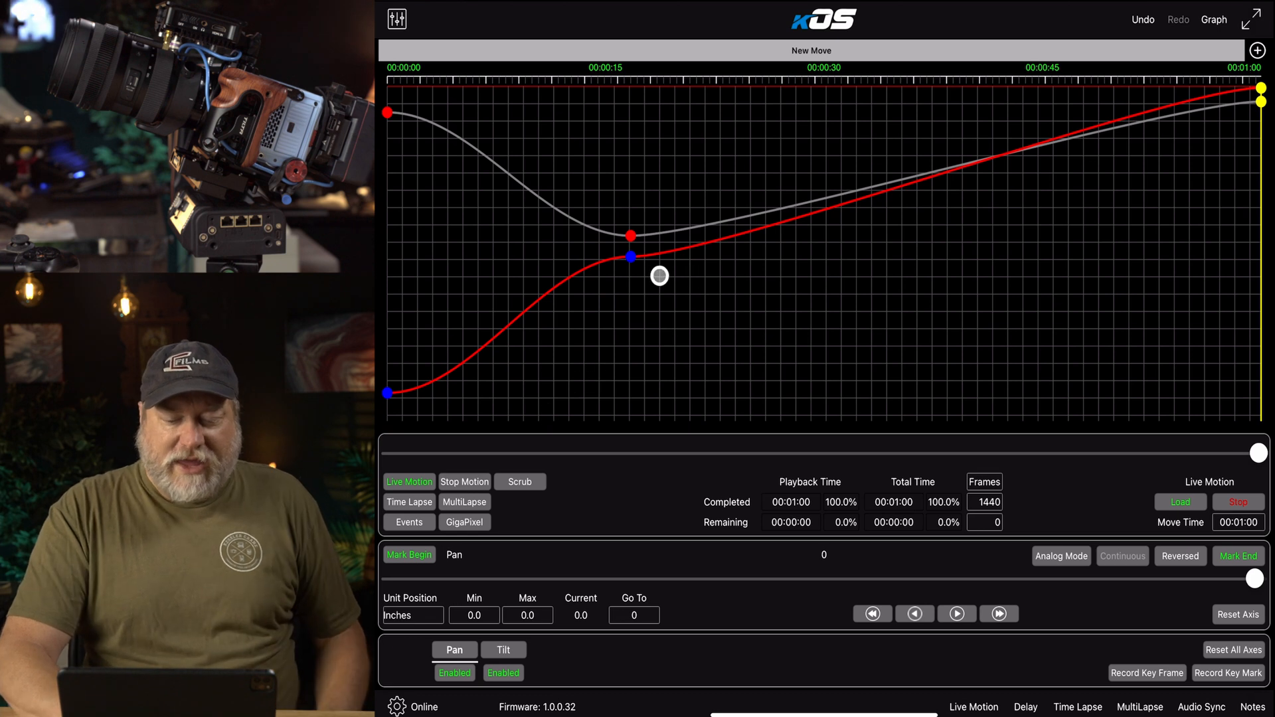
drag(659, 276, 628, 270)
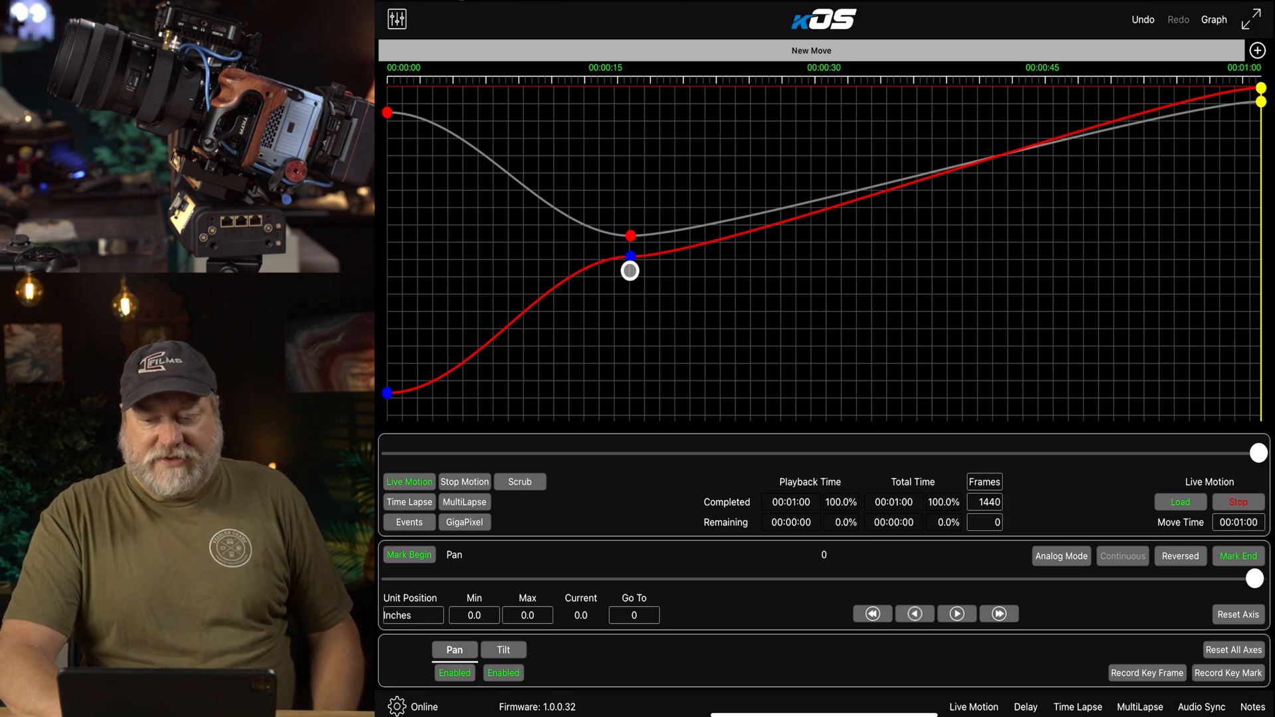
click(1213, 18)
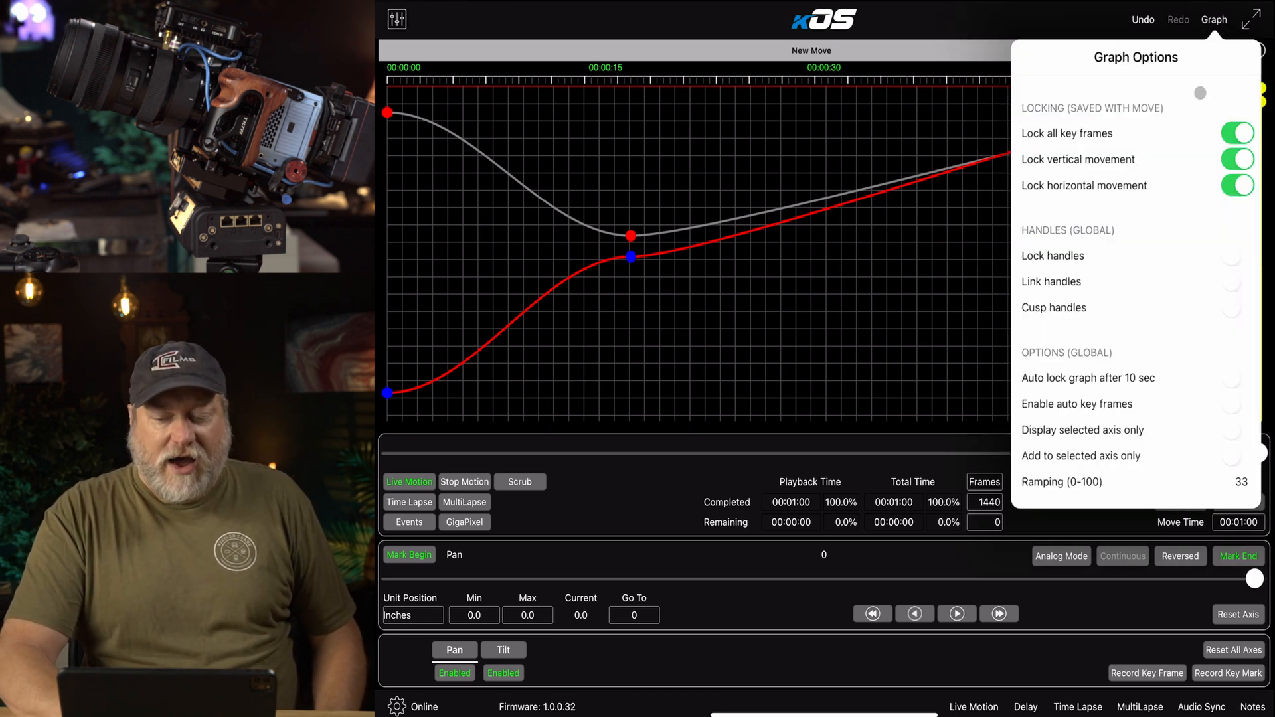
click(1236, 133)
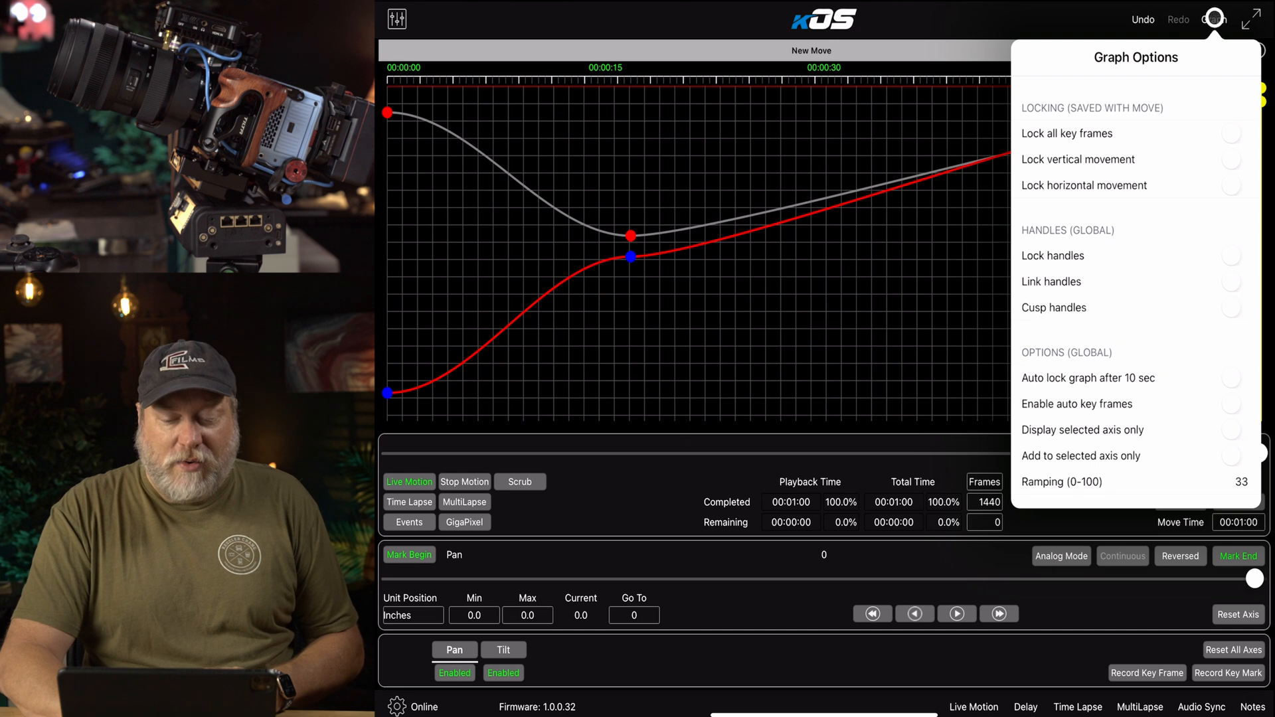
click(1213, 20)
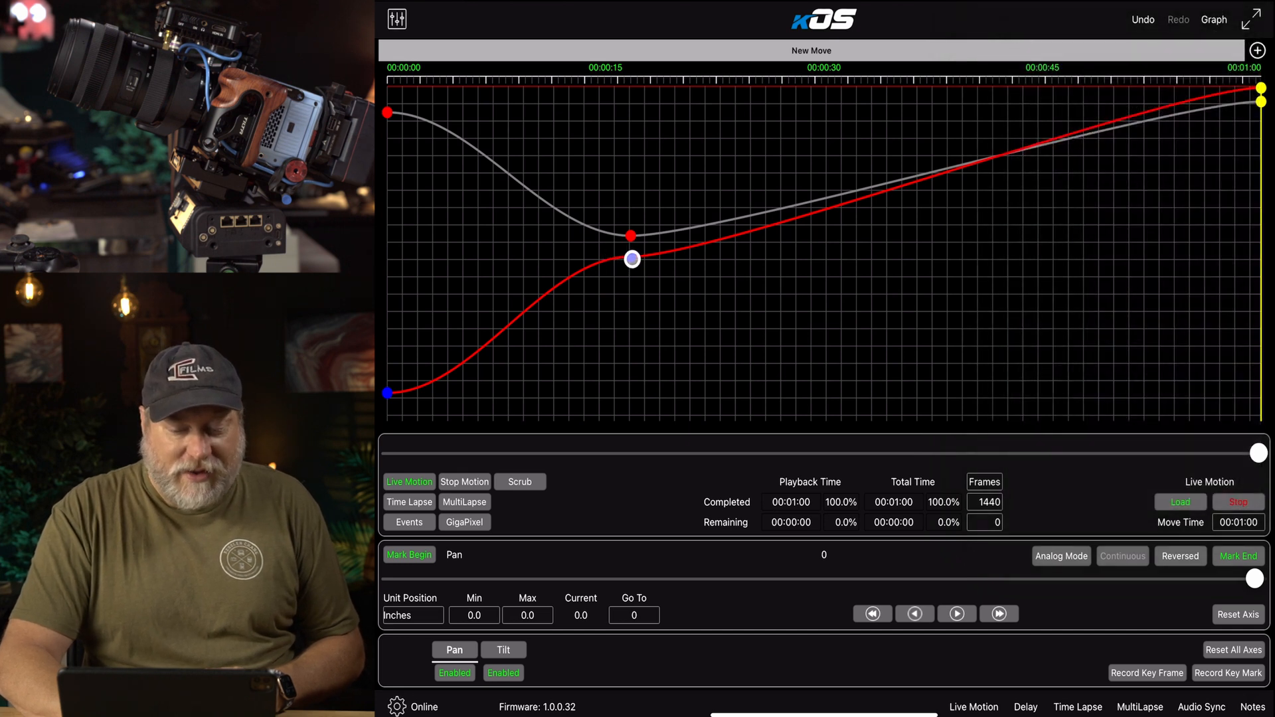
Shift the middle pan keyframe to about 19 seconds and level its handles out horizontally
drag(629, 259, 670, 259)
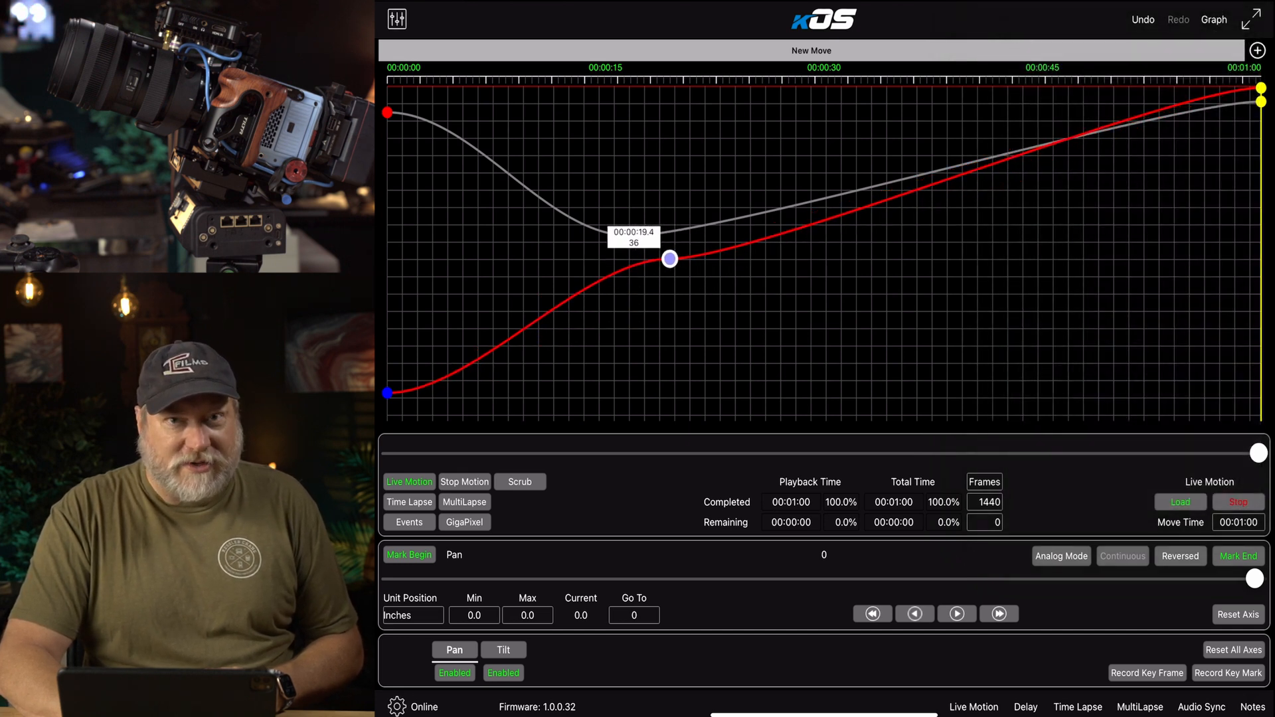
drag(670, 258, 682, 259)
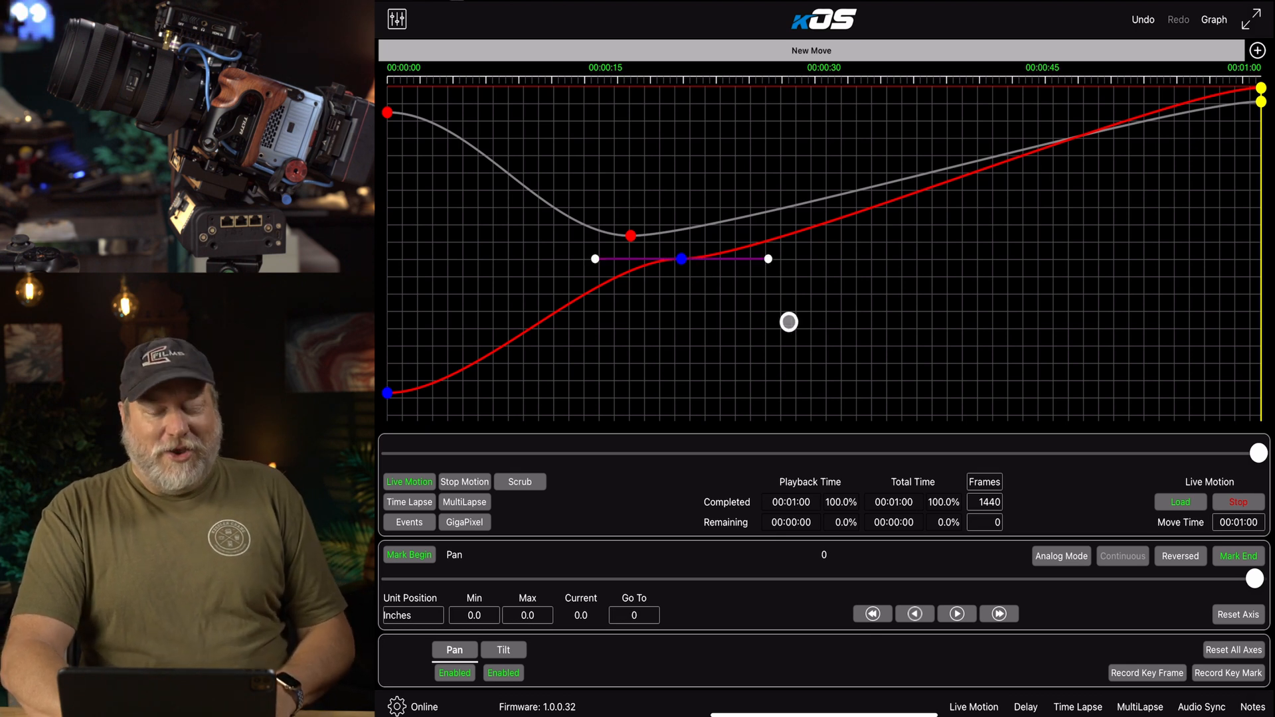
drag(788, 321, 770, 259)
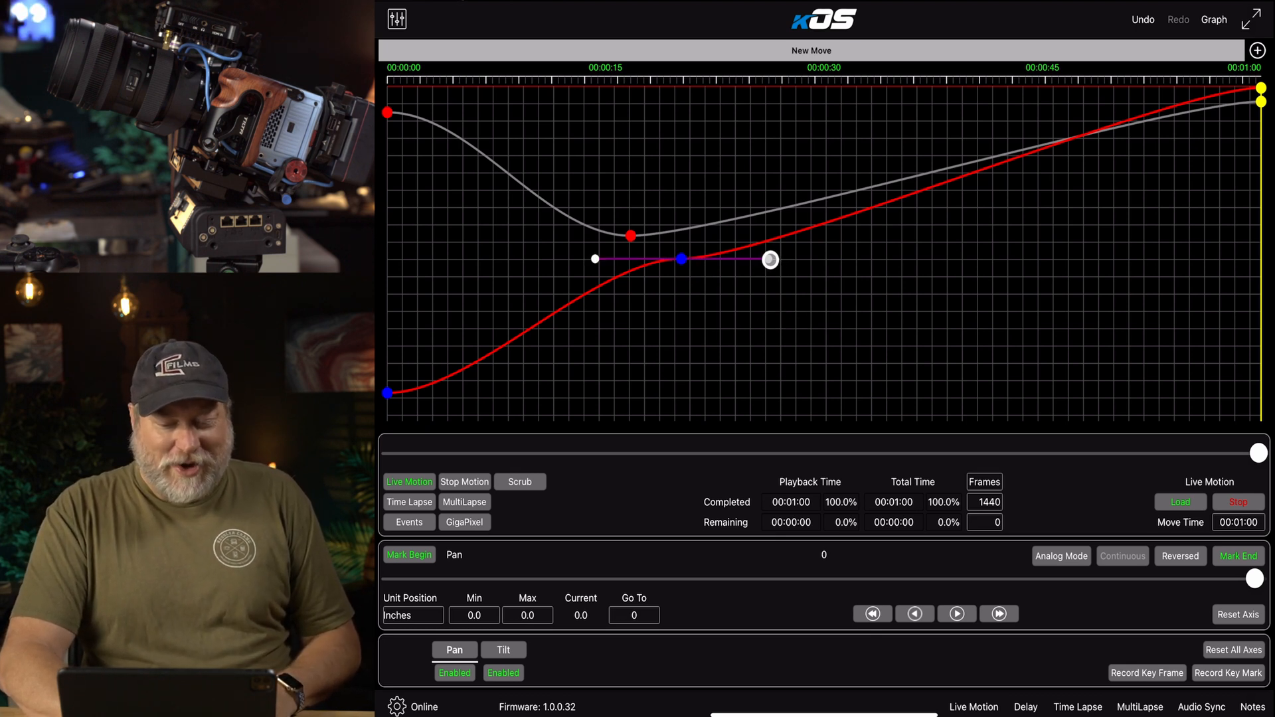
drag(770, 259, 970, 239)
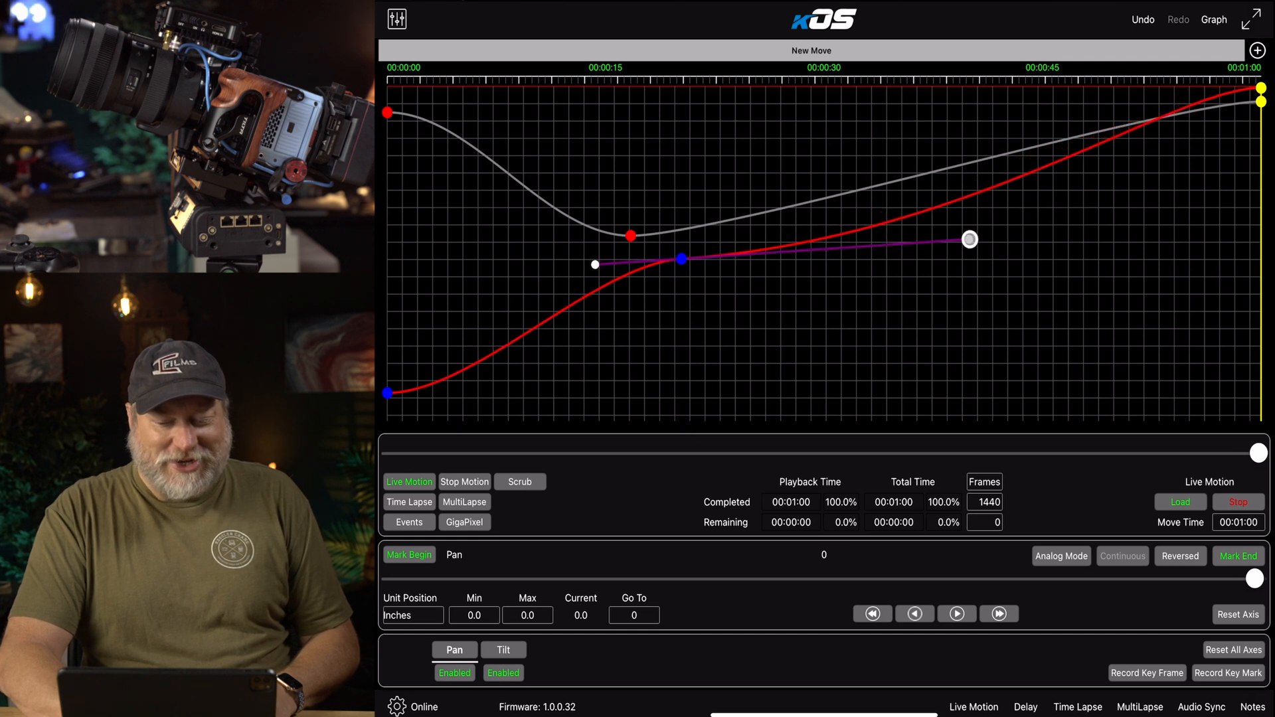
drag(968, 241, 1018, 269)
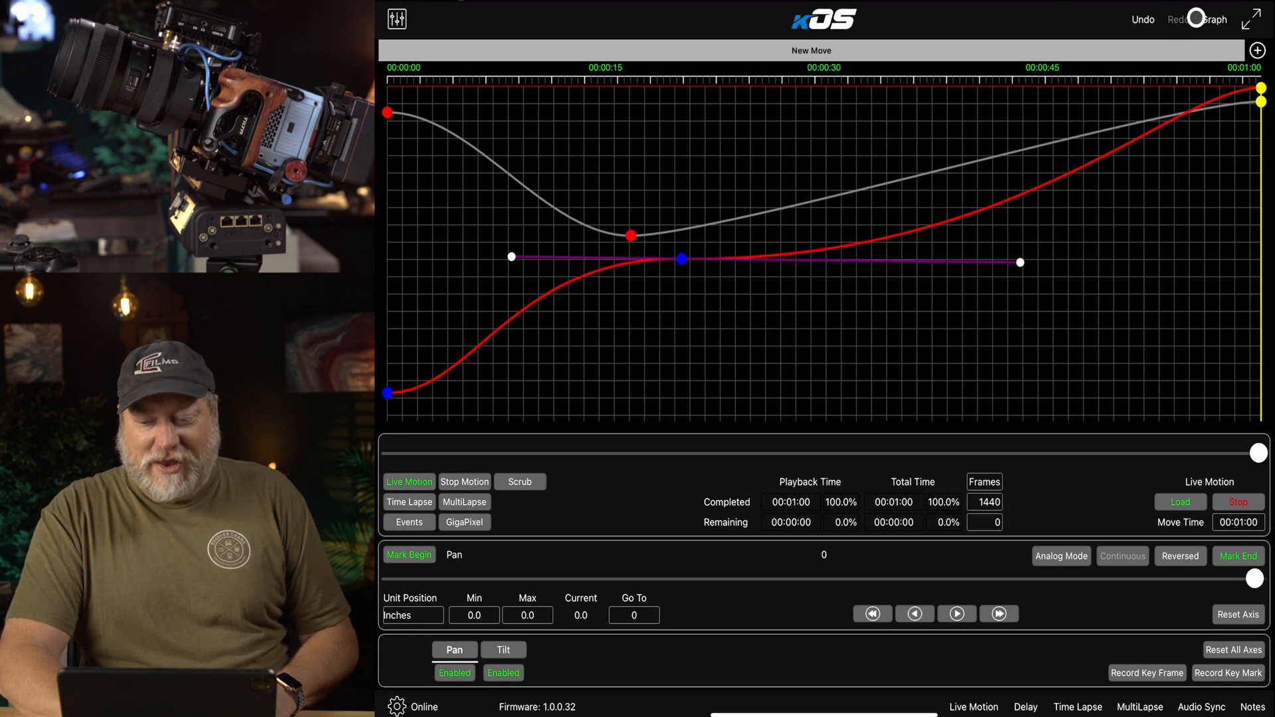
Rework the middle keyframe's right handle back to level and select the starting pan keyframe
click(1213, 20)
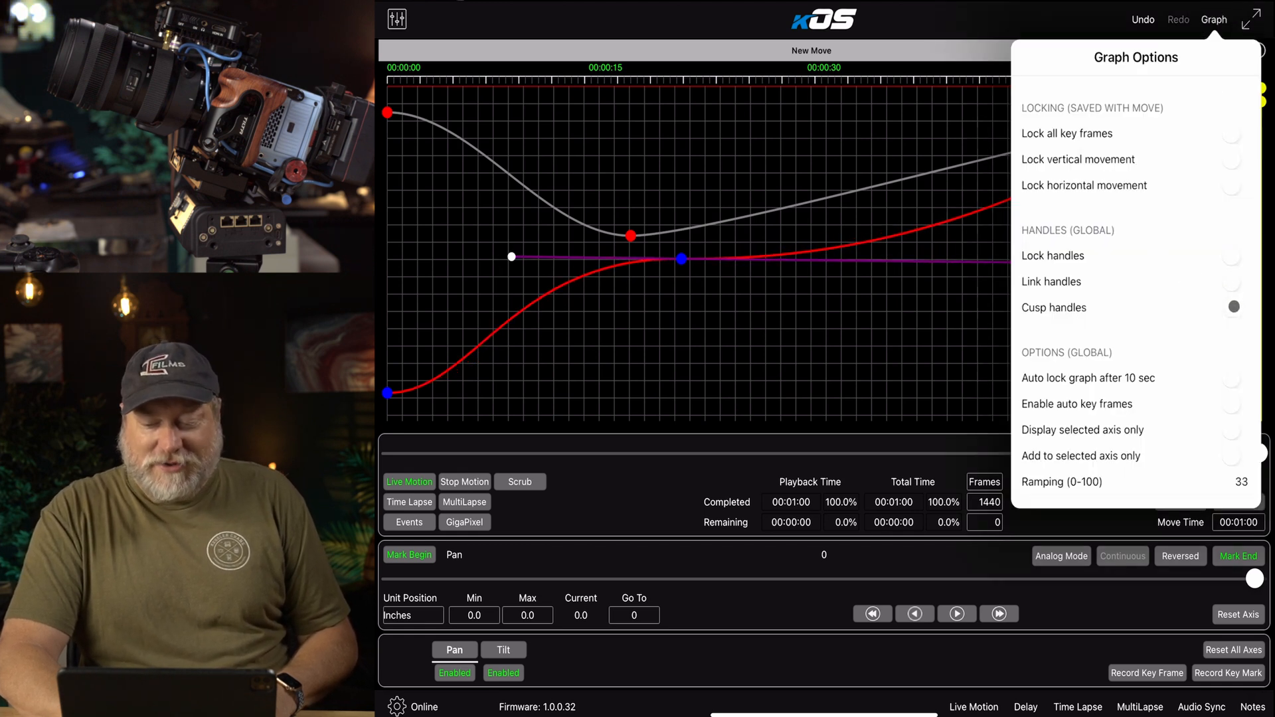
click(1212, 20)
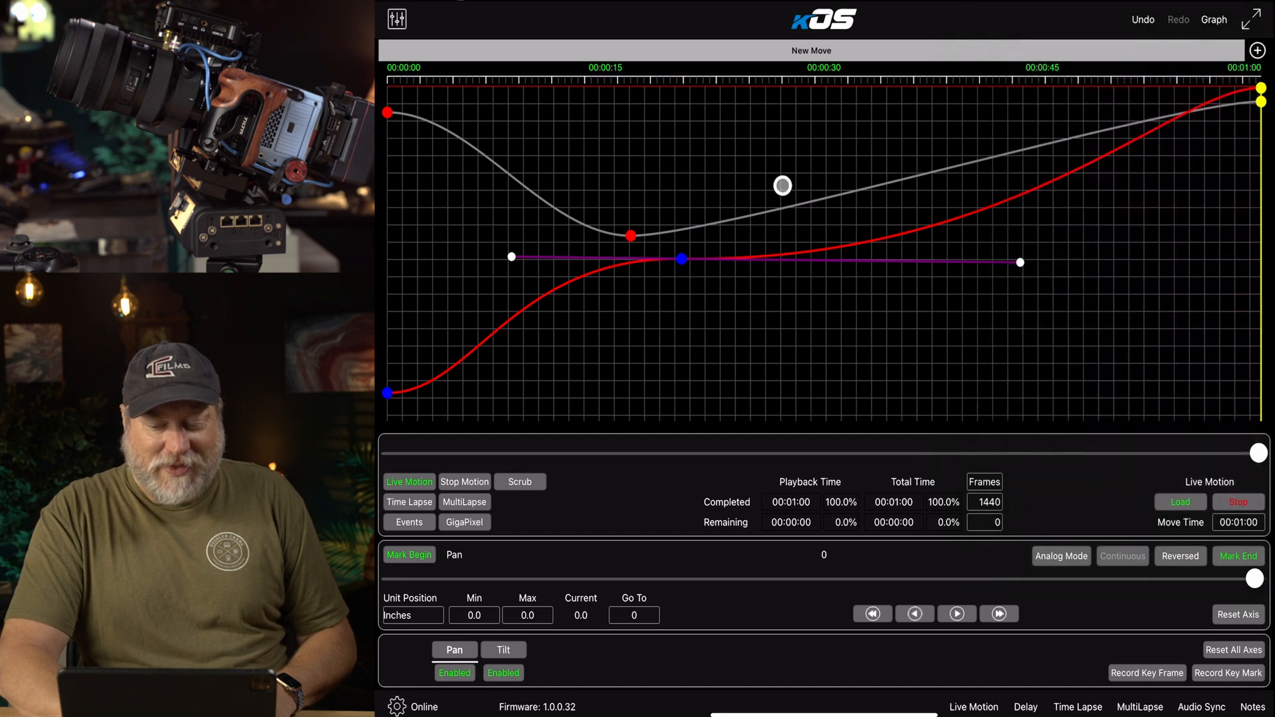
drag(1020, 262, 1016, 360)
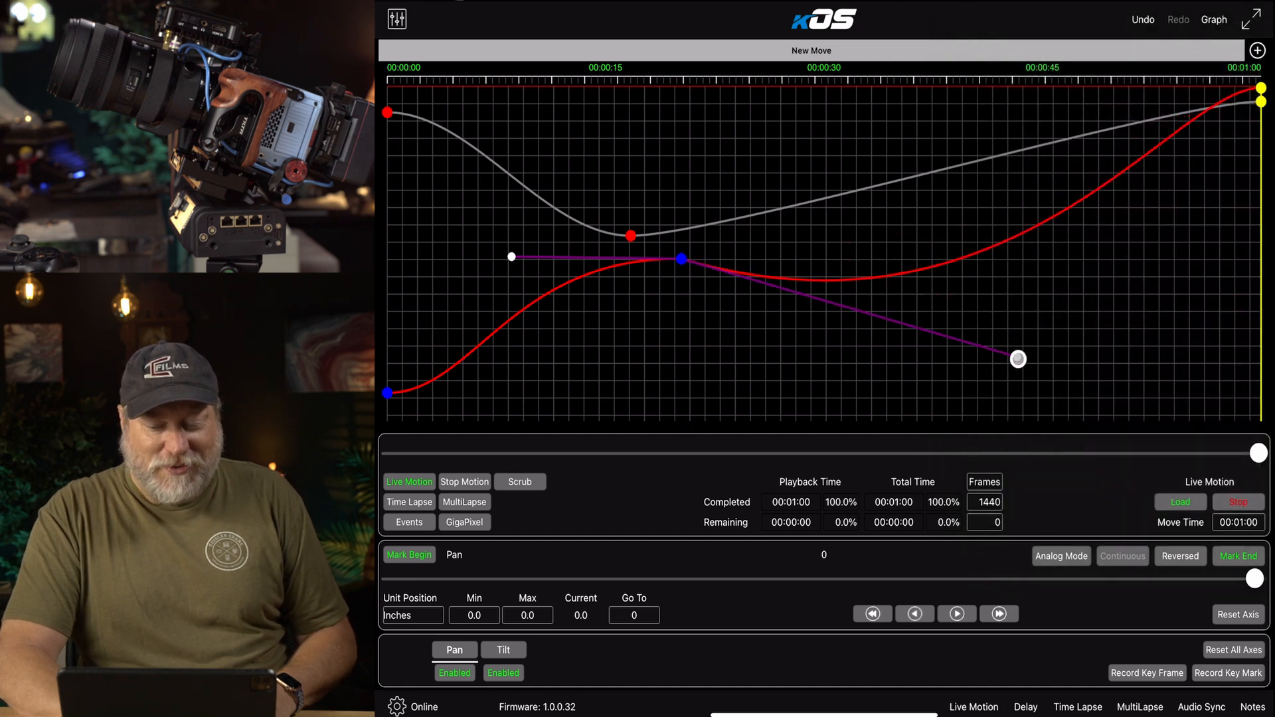
drag(1017, 360, 1090, 192)
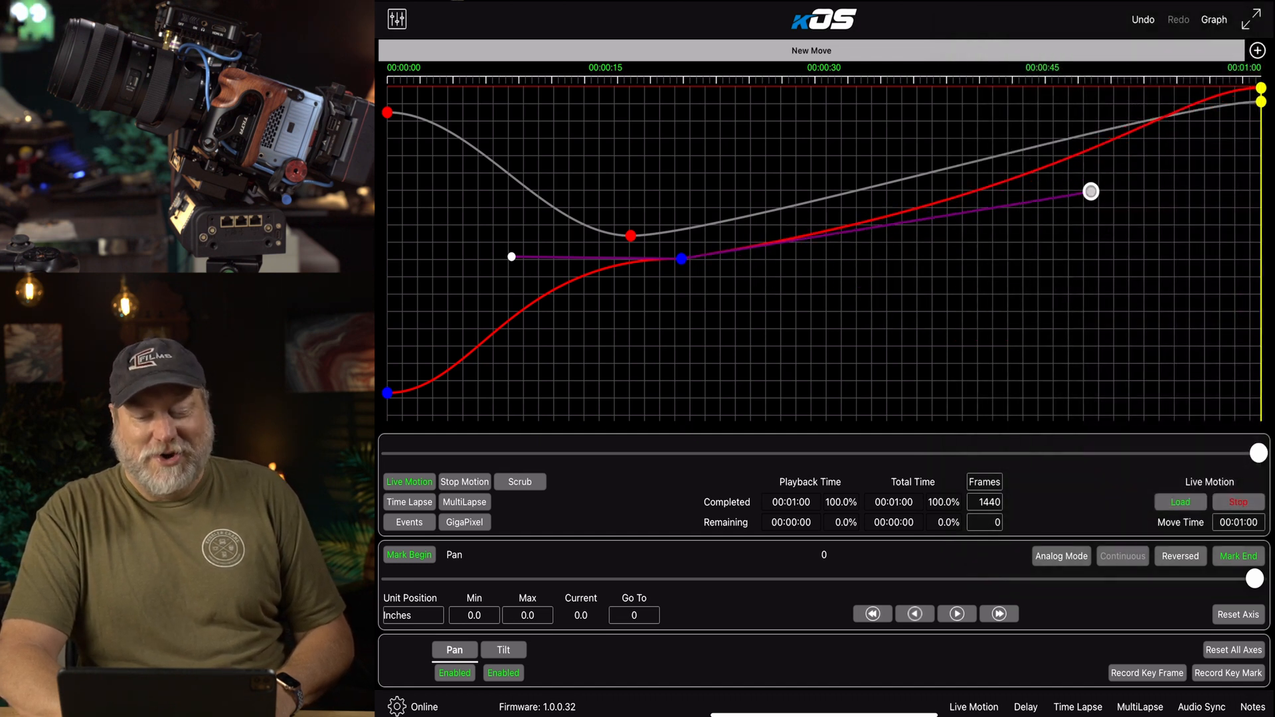
drag(1089, 191, 992, 256)
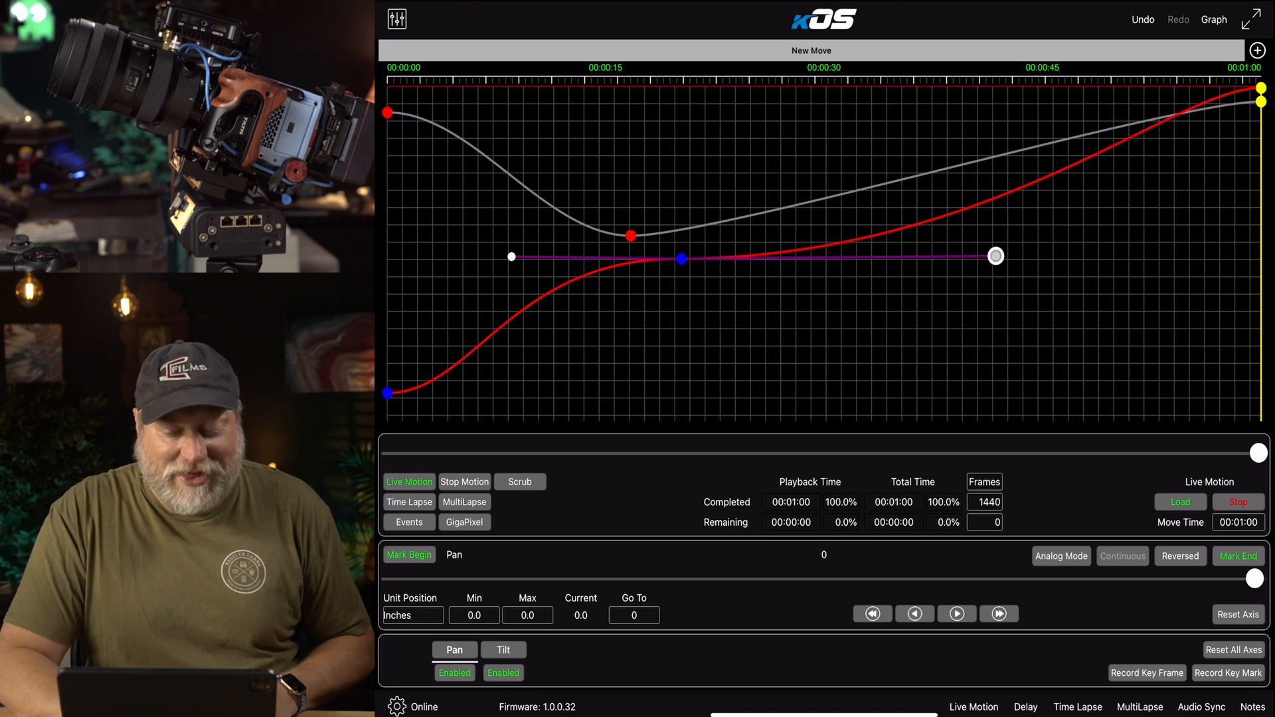
drag(994, 256, 1083, 138)
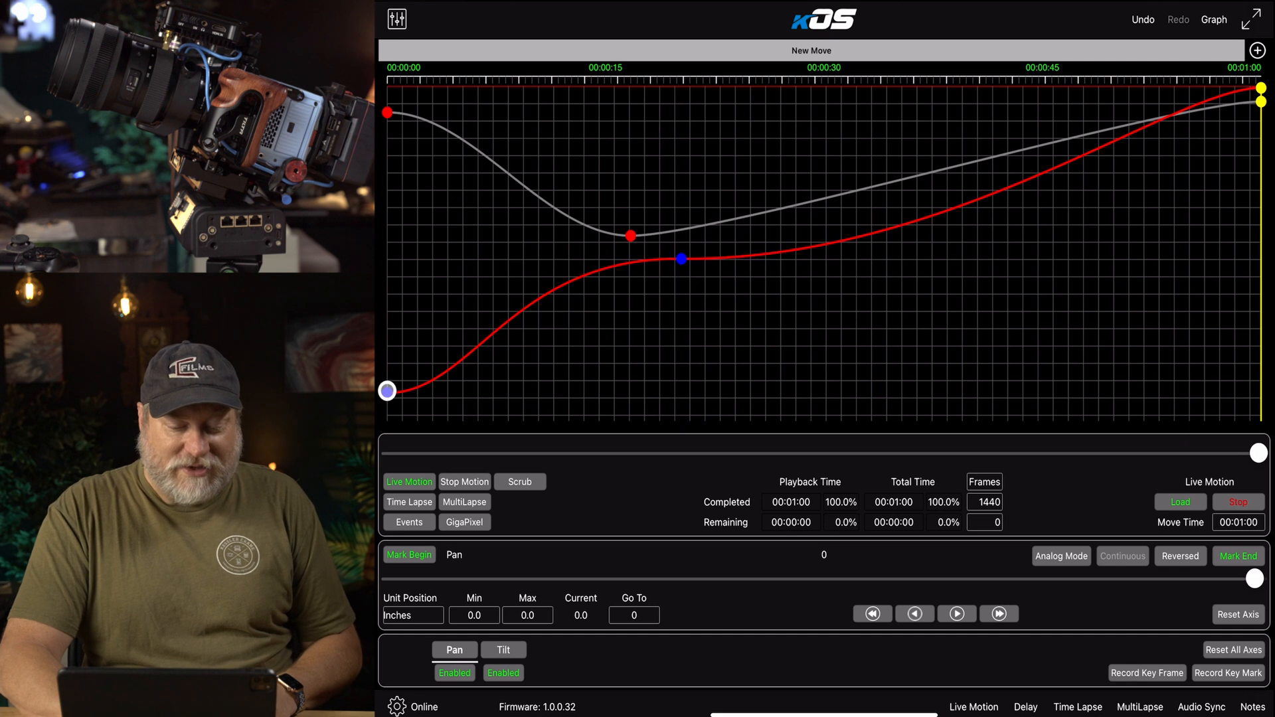
Pull a long flat handle out from the start keyframe for a gradual ramp-in
drag(388, 390, 479, 393)
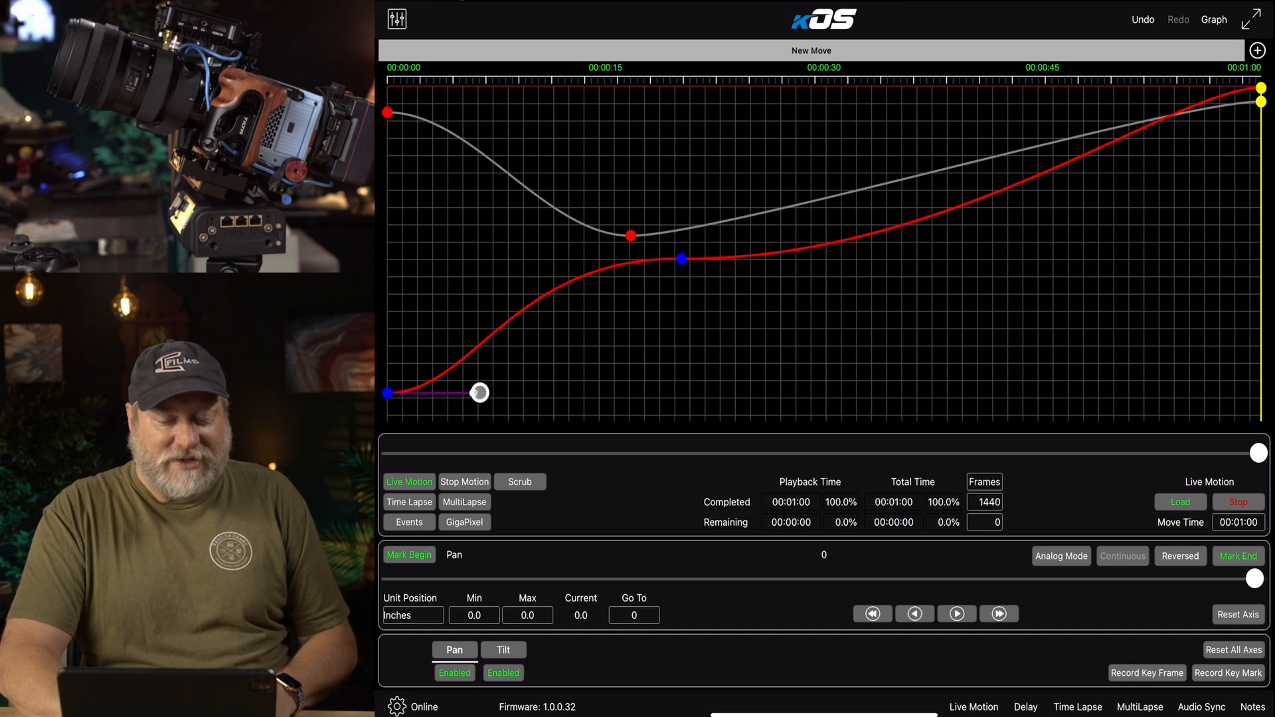
drag(480, 393, 651, 386)
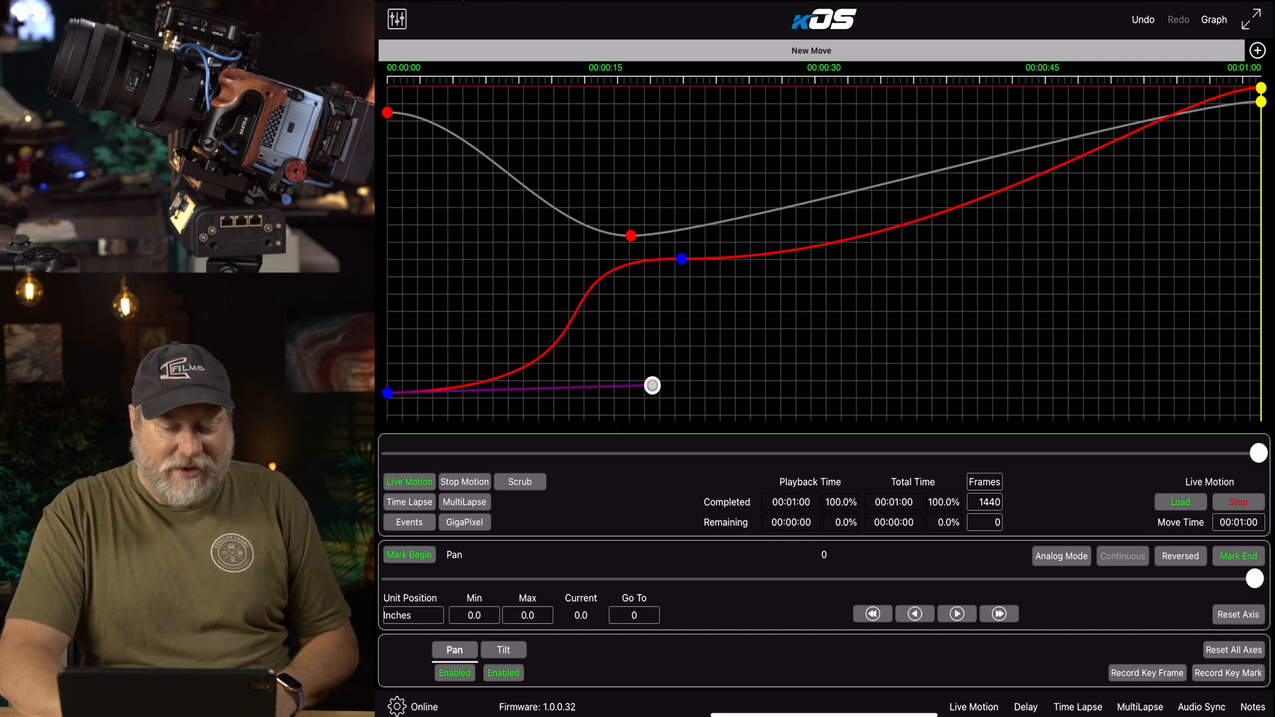
drag(651, 385, 613, 393)
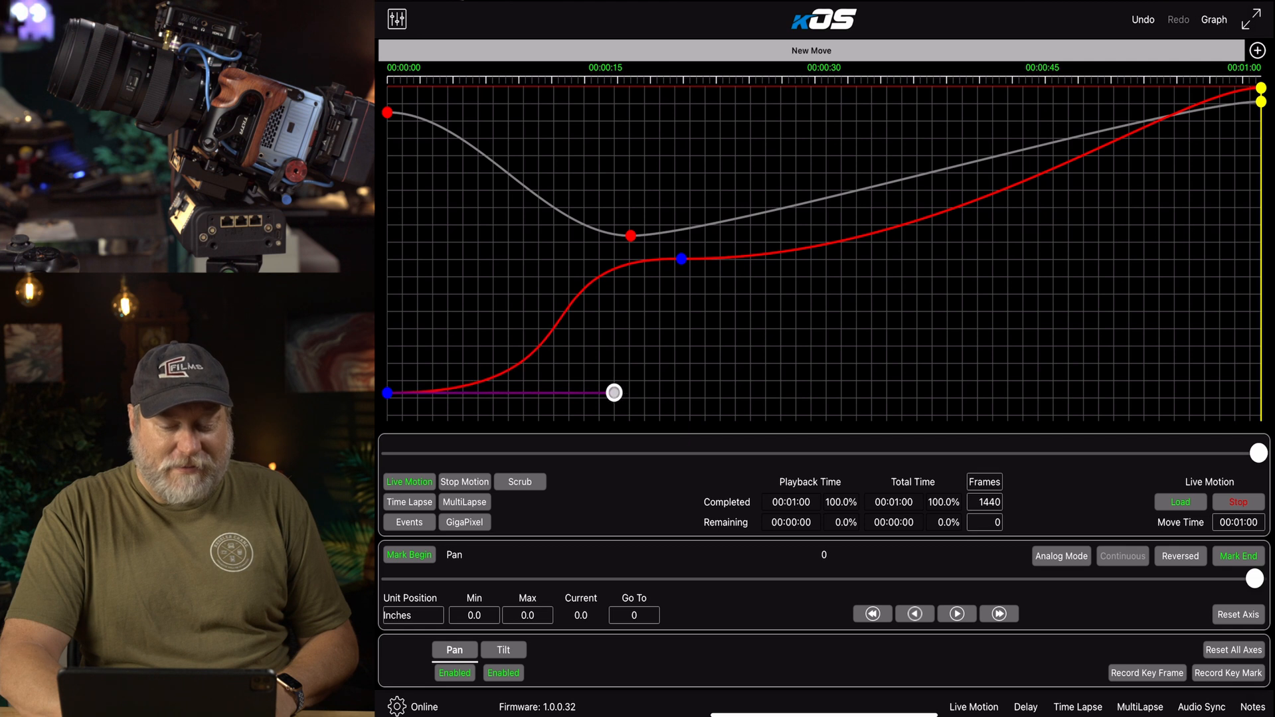
drag(614, 393, 751, 174)
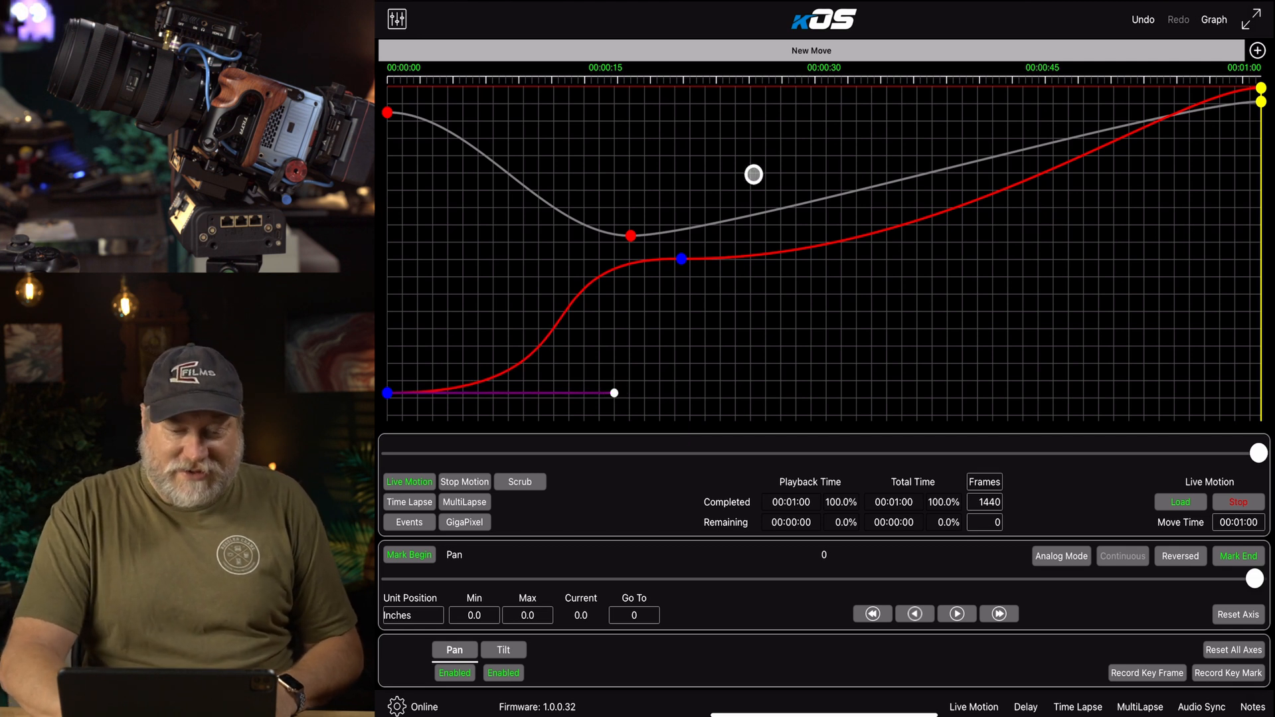
Turn on Cusp handles in Graph Options and adjust the middle keyframe's handle
click(1212, 20)
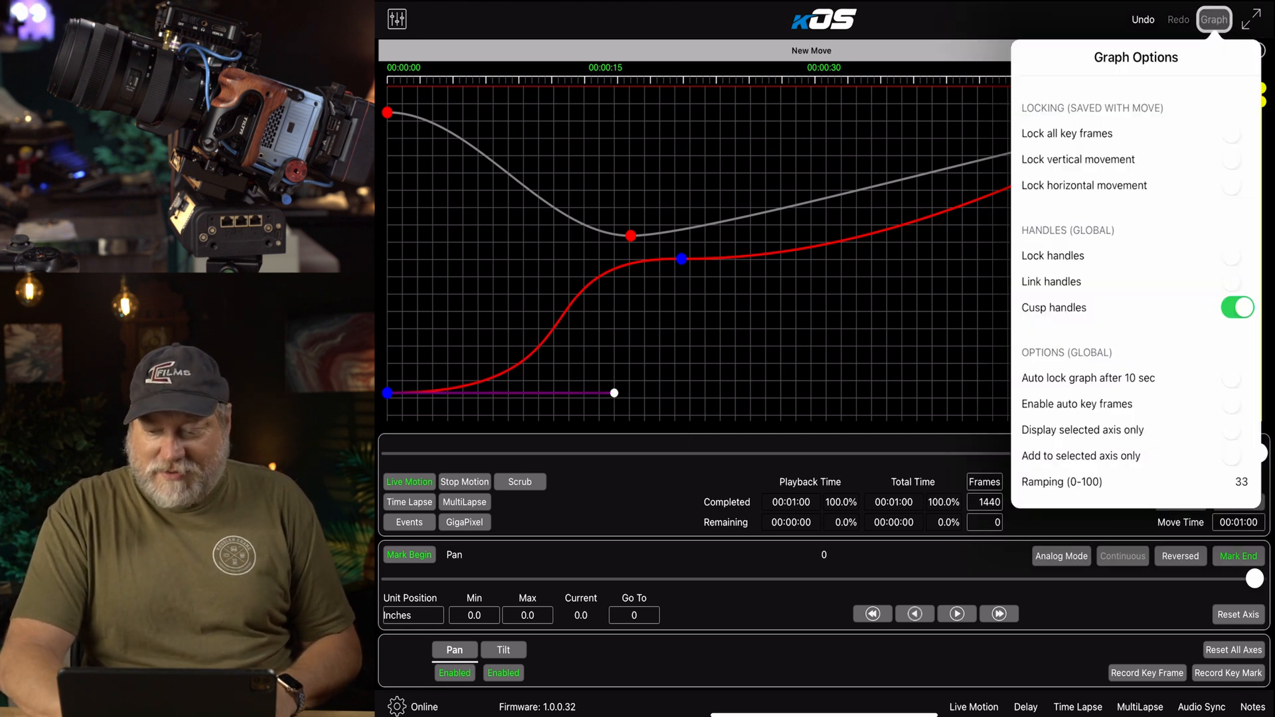
click(1235, 307)
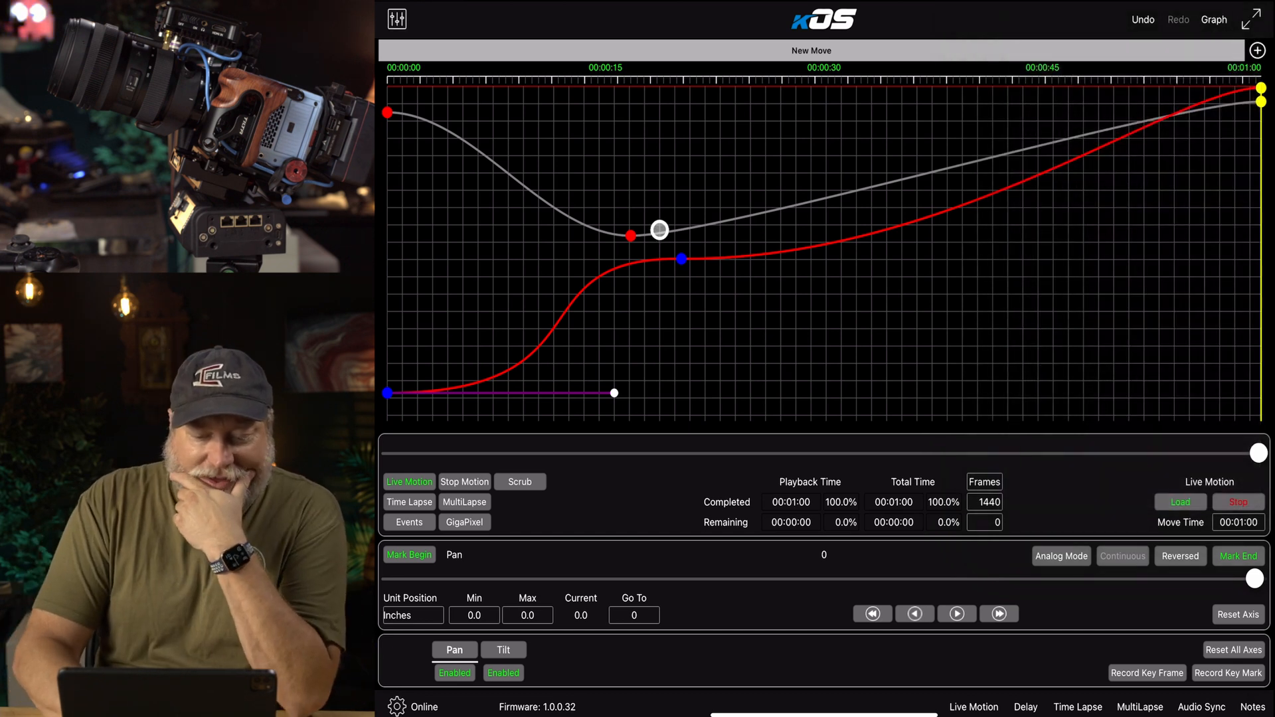
drag(659, 230, 697, 318)
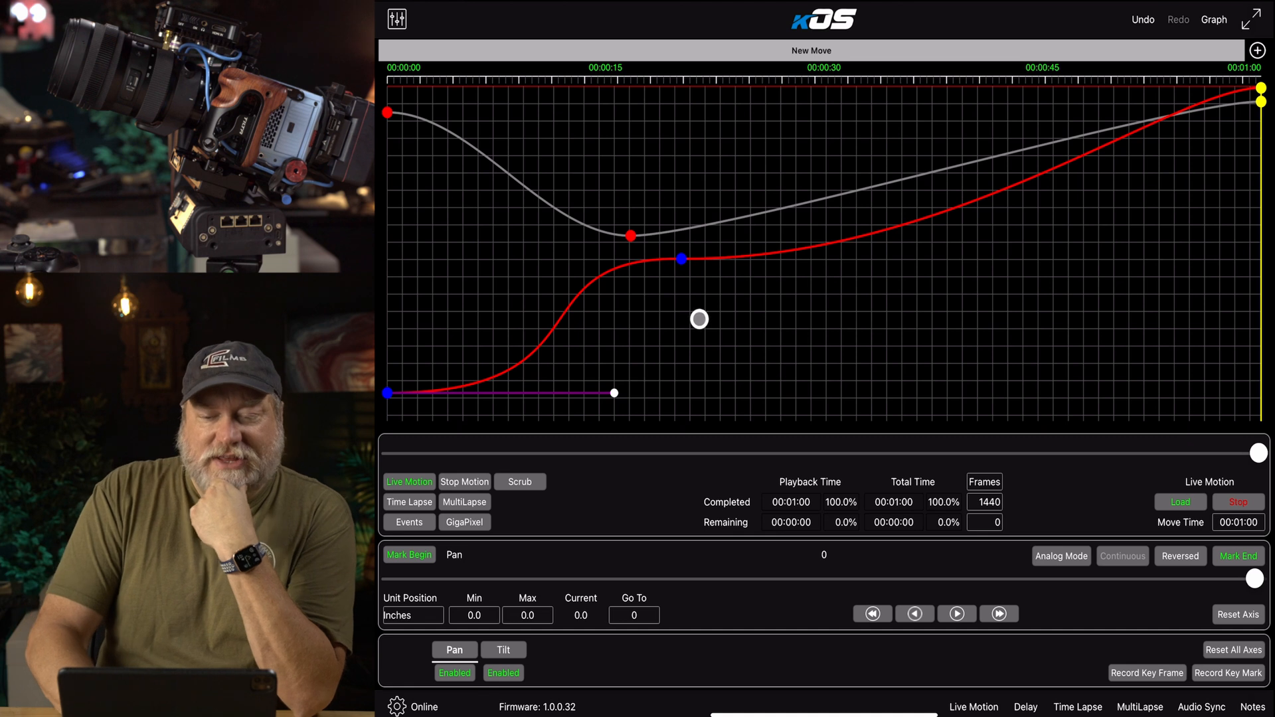
drag(697, 319, 648, 271)
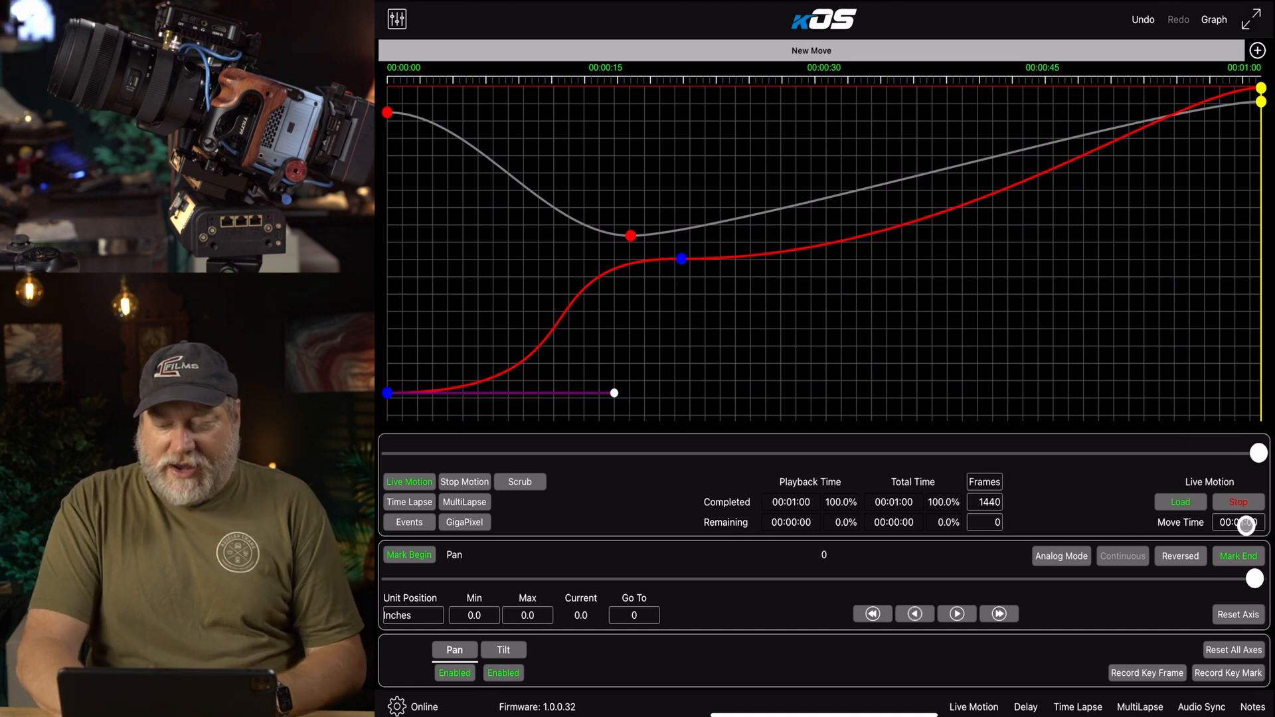
Reduce the move time to six seconds in the picker
click(1236, 521)
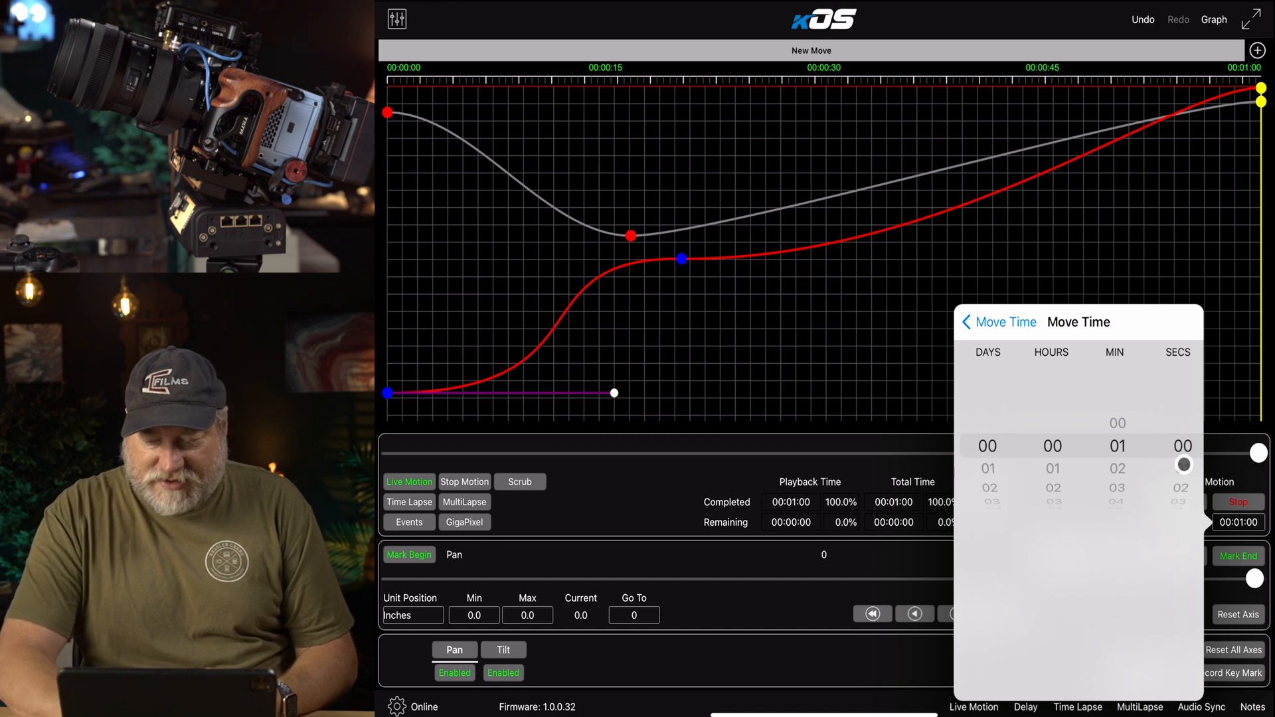
scroll(down, 3)
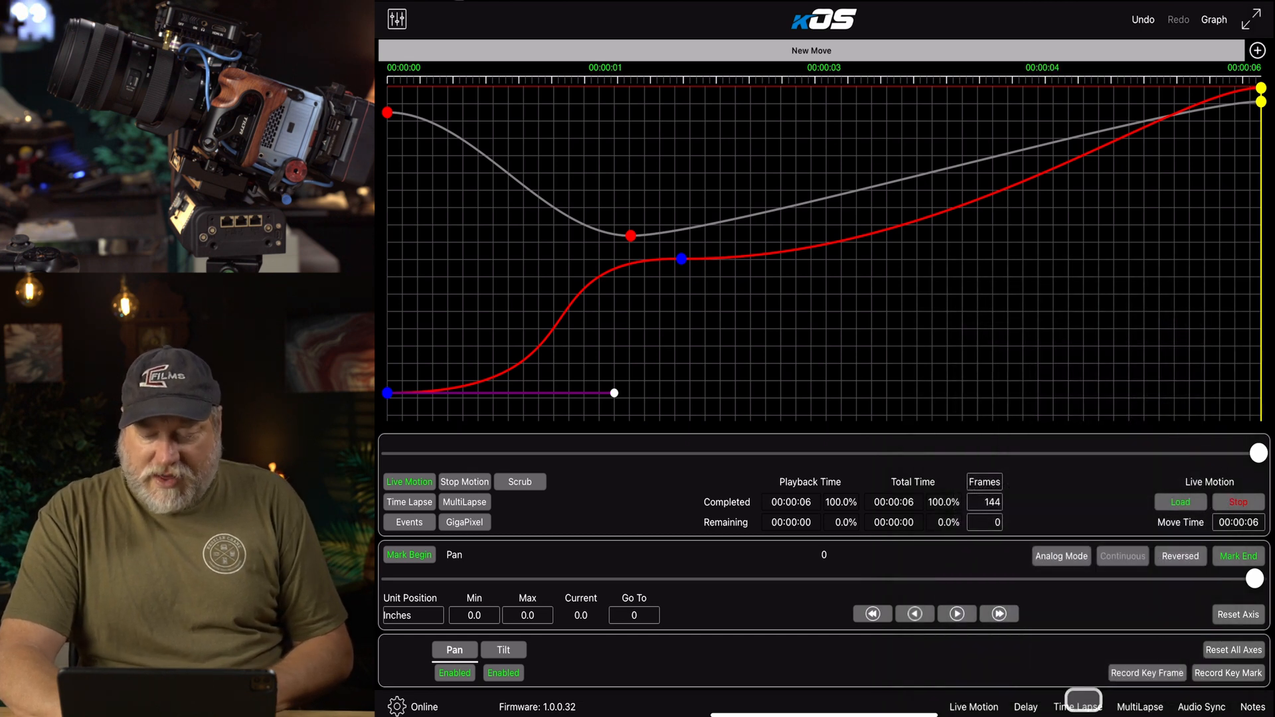
click(1025, 706)
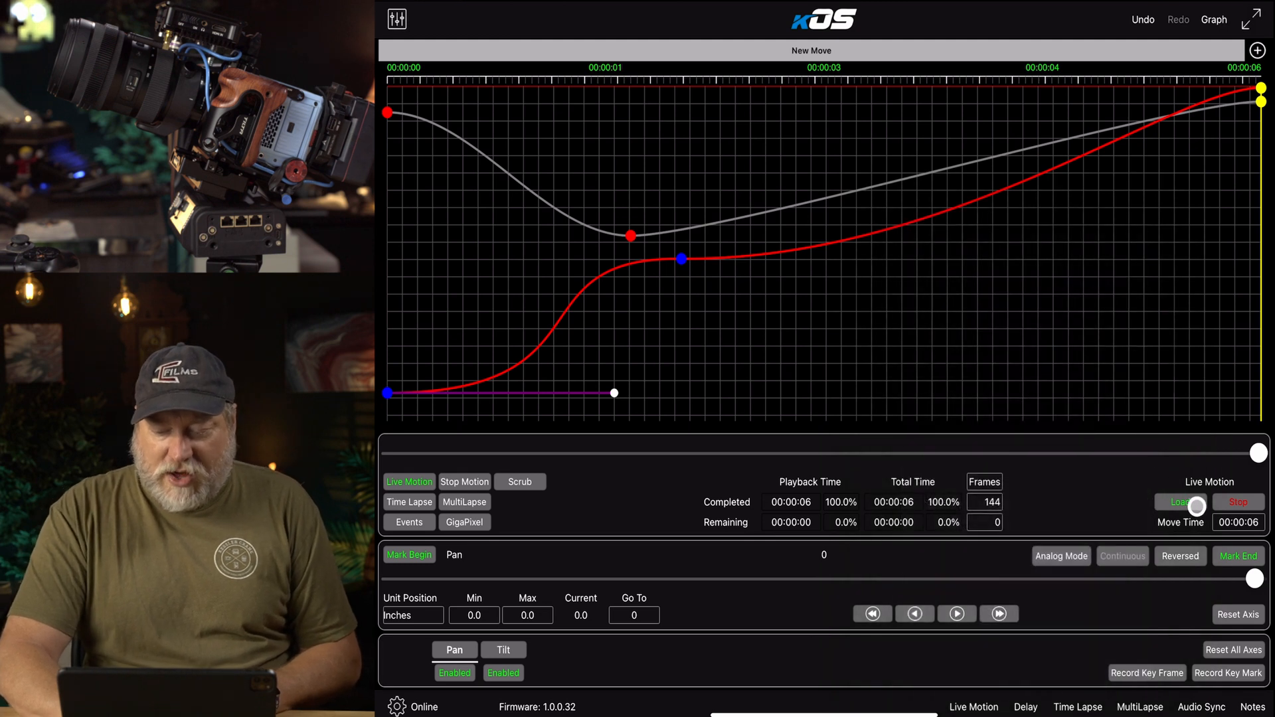
Load the move and play it through from start to end
click(1178, 502)
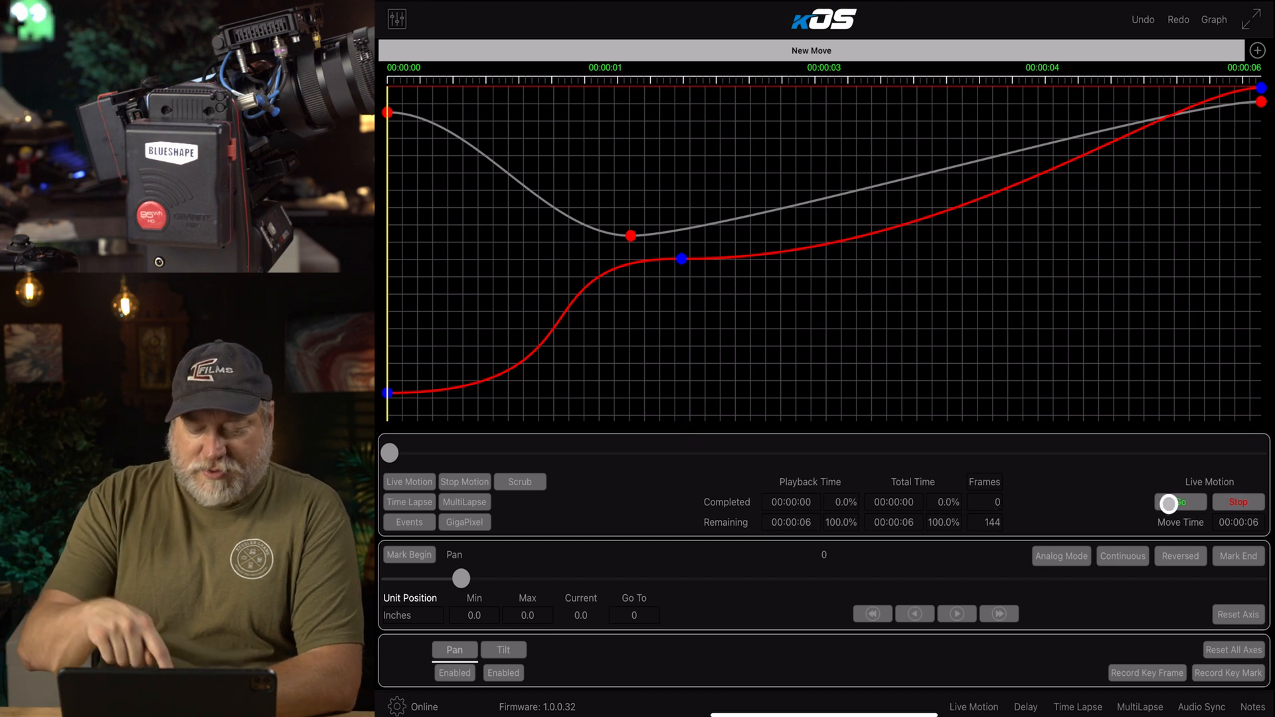
click(1174, 502)
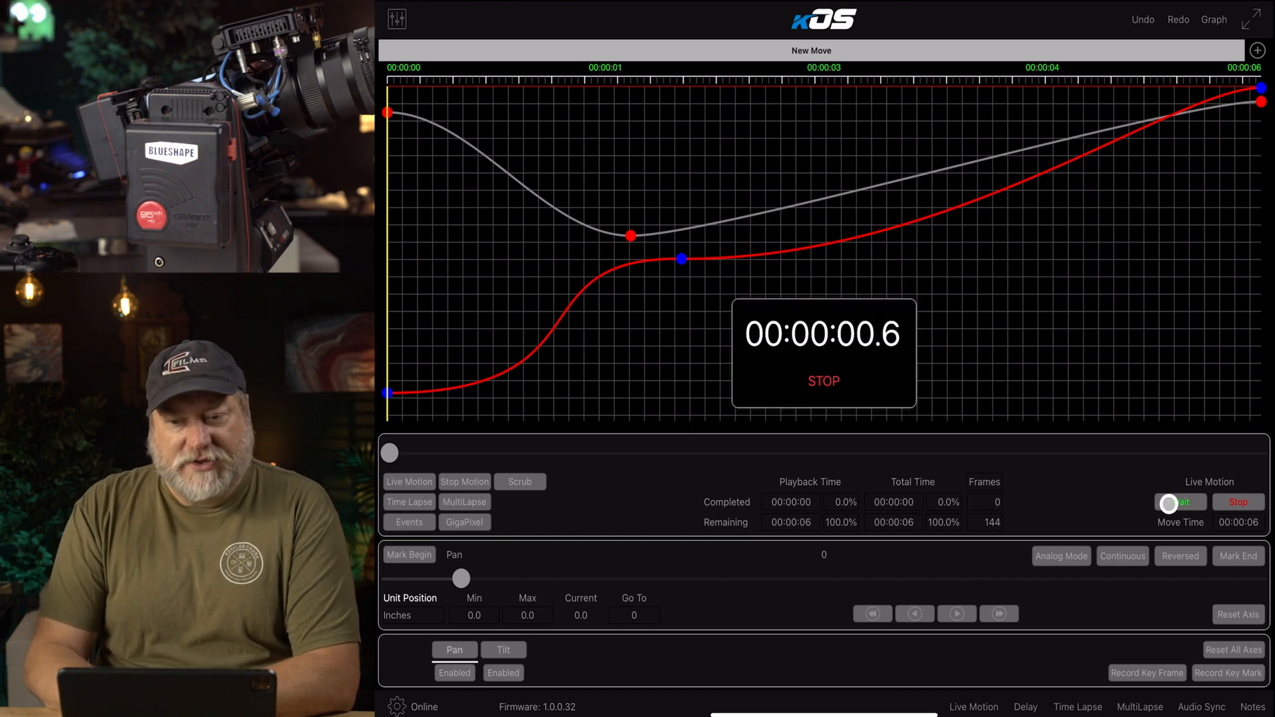
click(1179, 502)
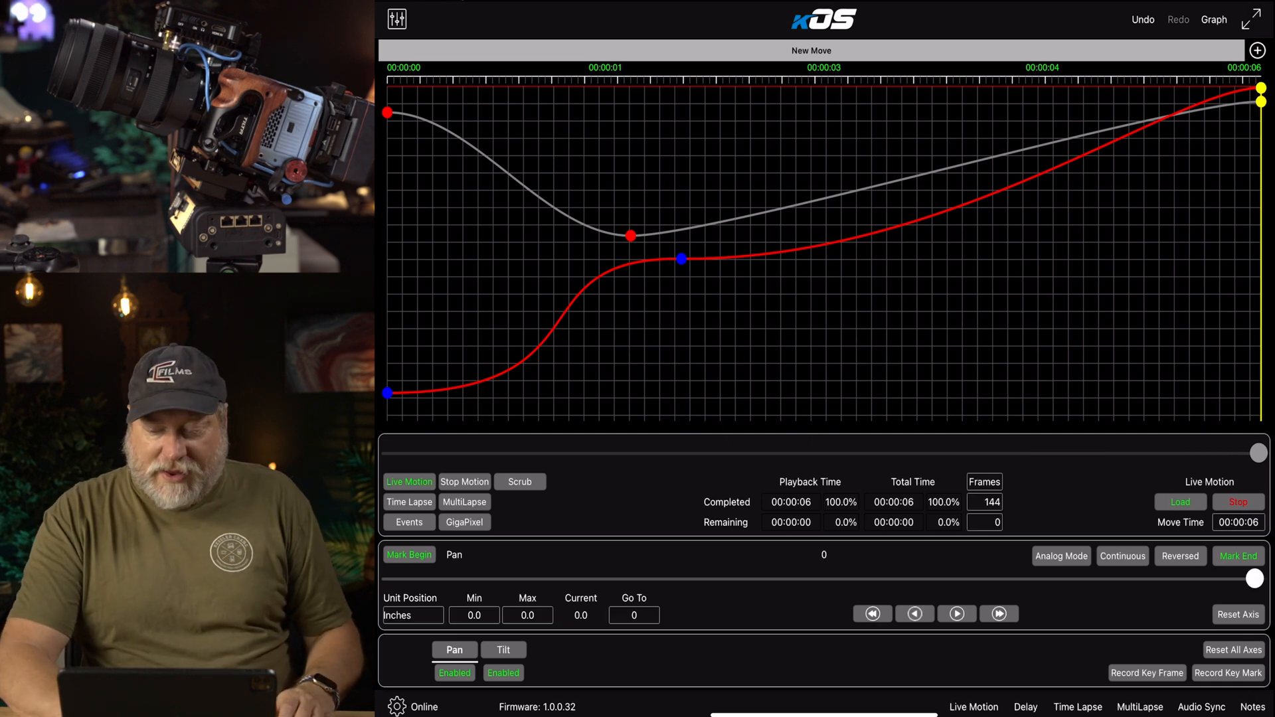
Delete the middle pan keyframe and reshape the handle near the pan start point
click(682, 259)
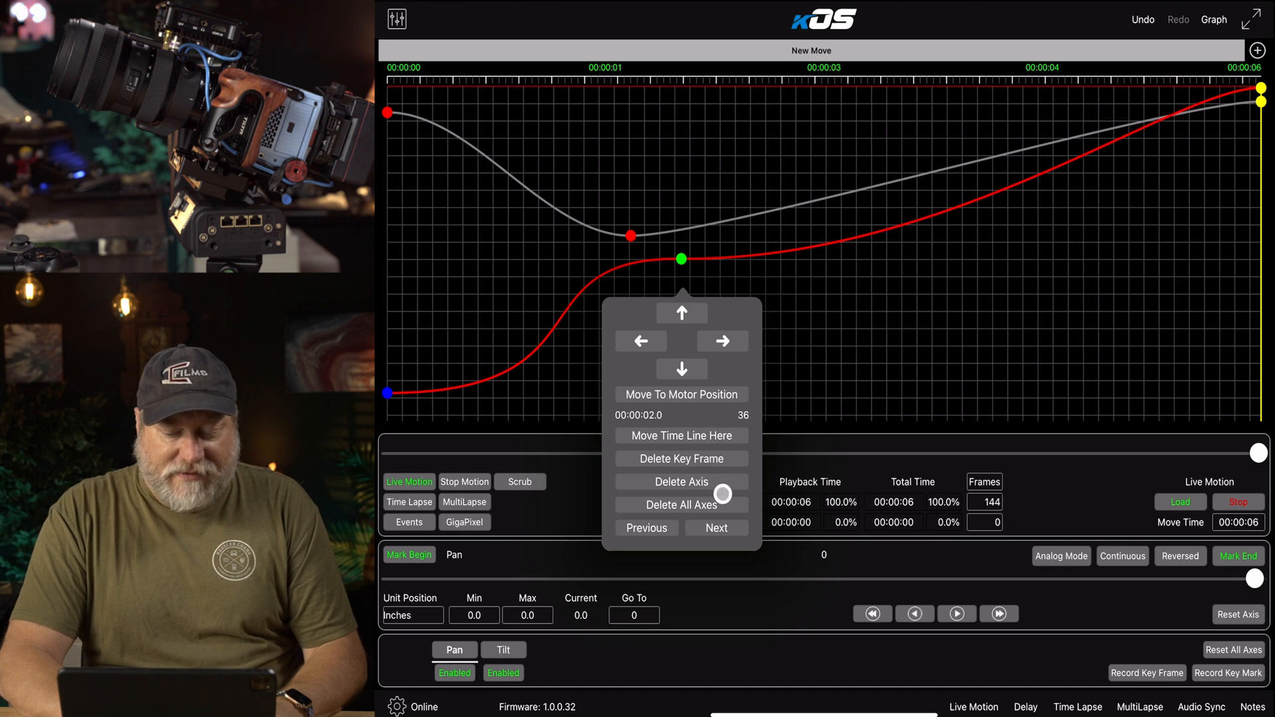
mouse_move(704, 459)
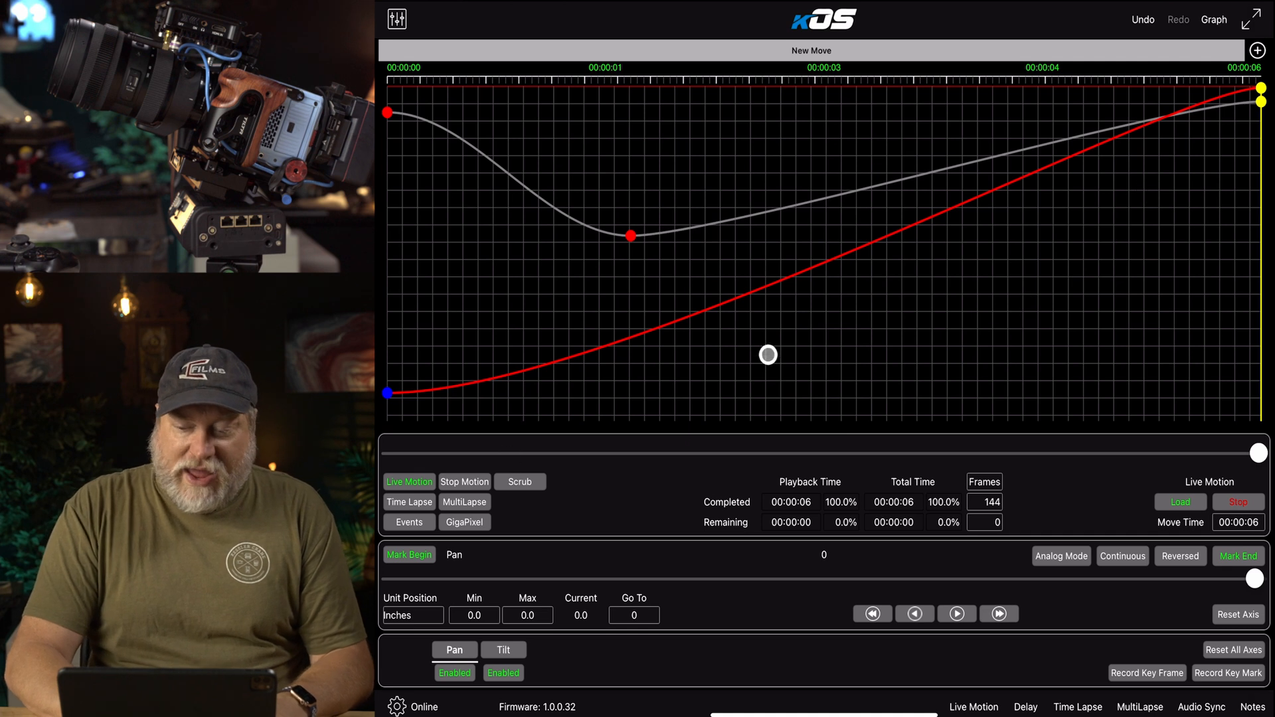
drag(766, 354, 533, 367)
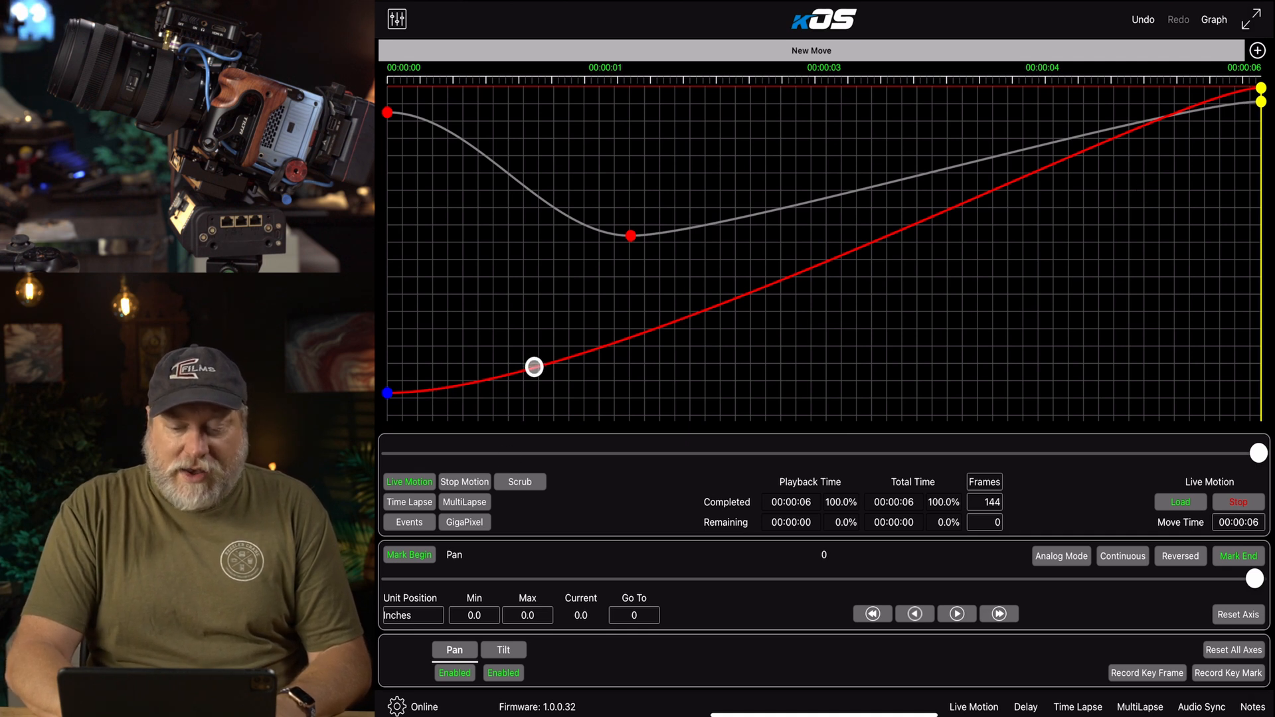
drag(534, 366, 946, 211)
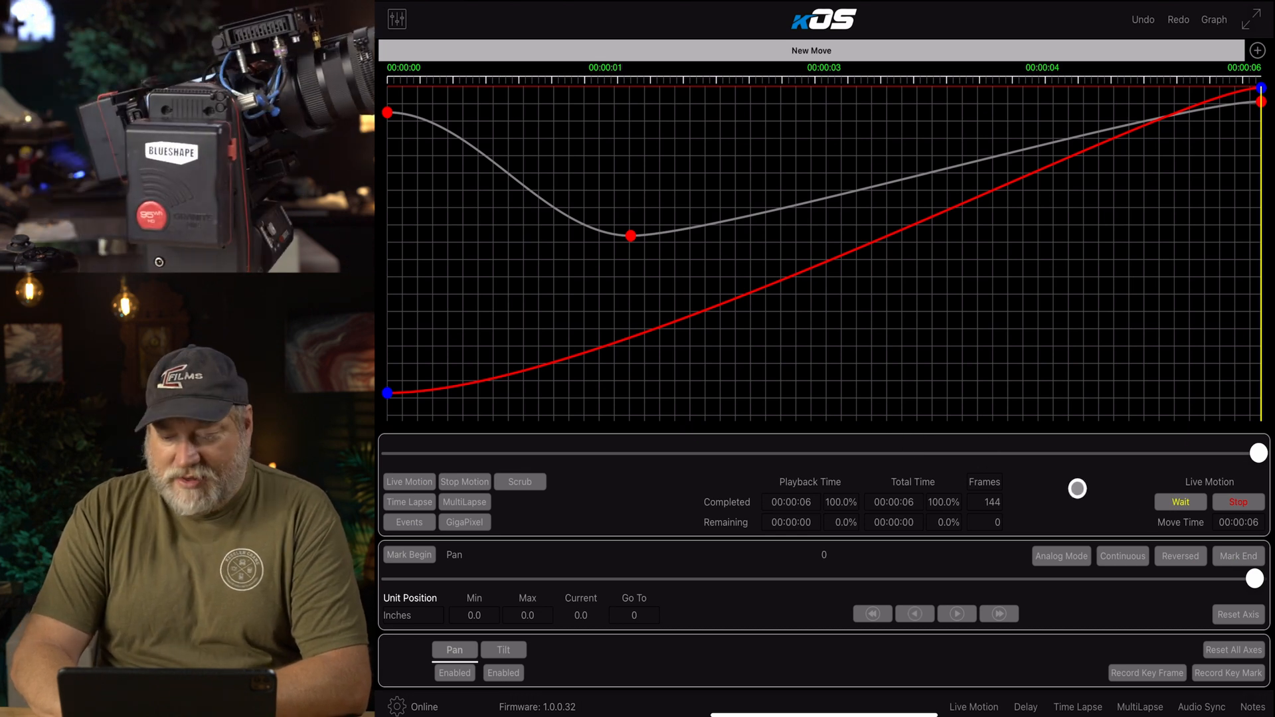
Load and play the smoothed move back on the rig
click(1178, 502)
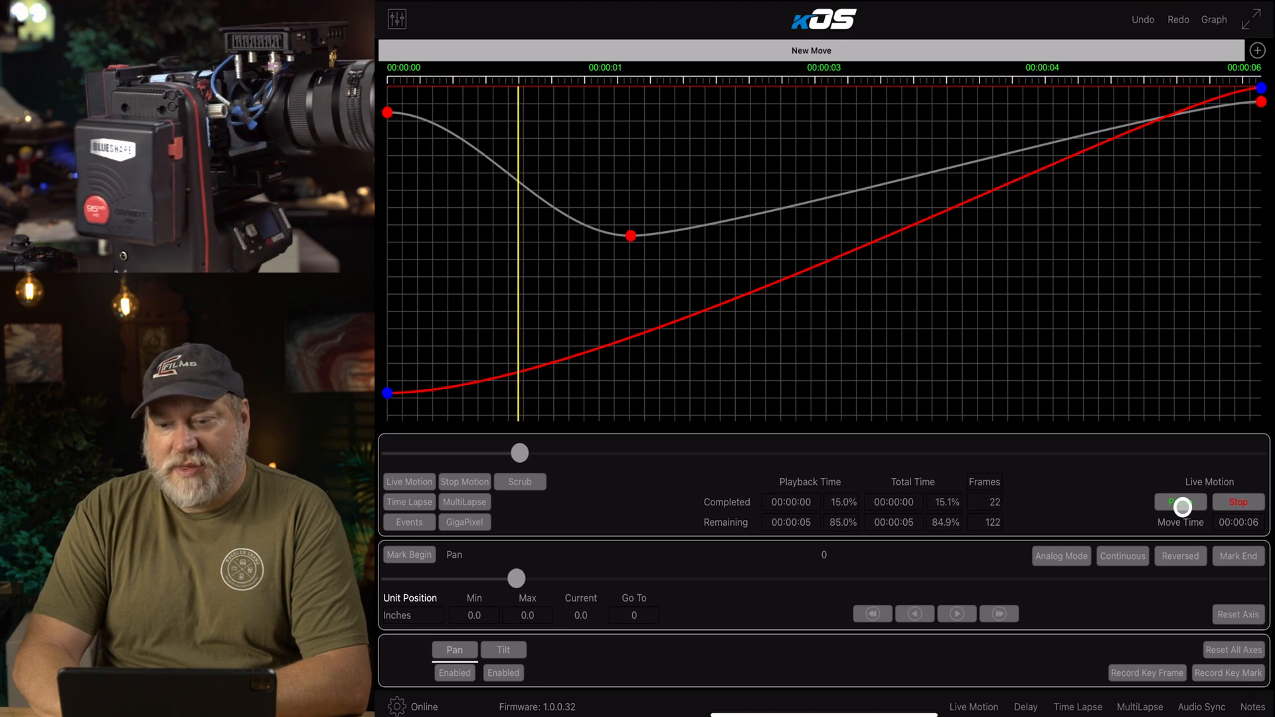
click(1180, 502)
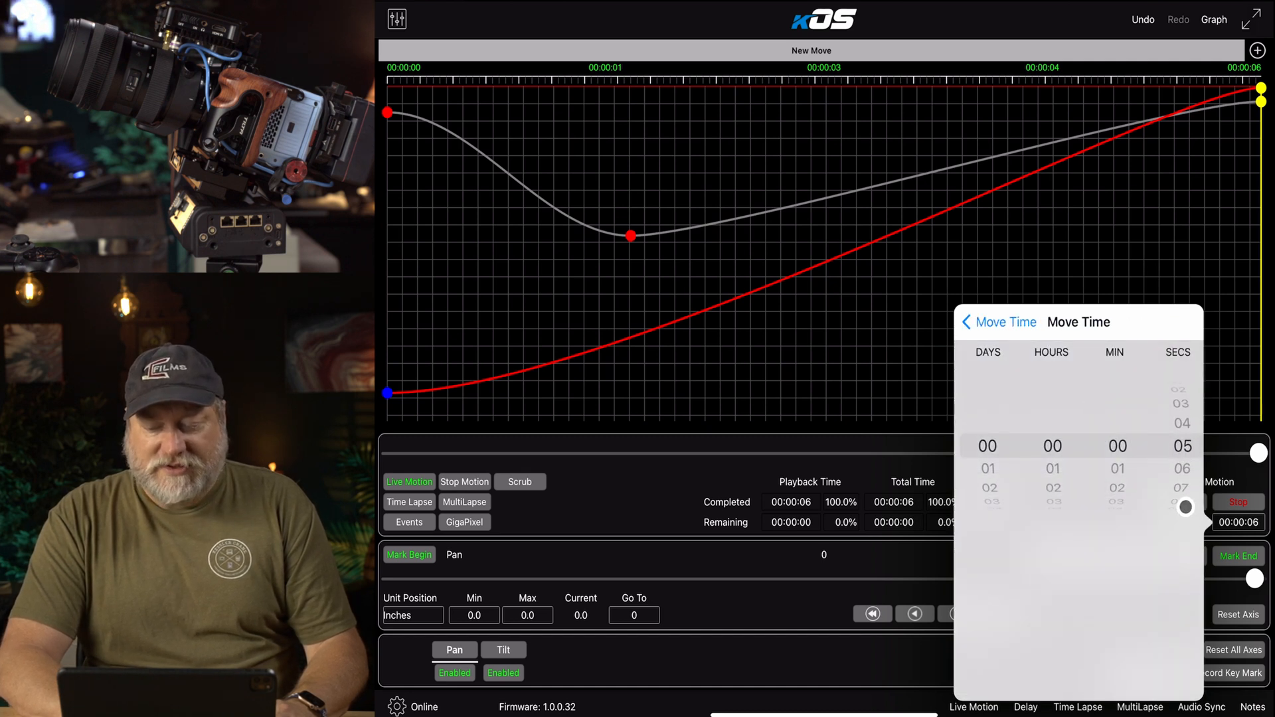
Accept the 5-second move time and pull ease handles out at the pan start and end keyframes
click(997, 321)
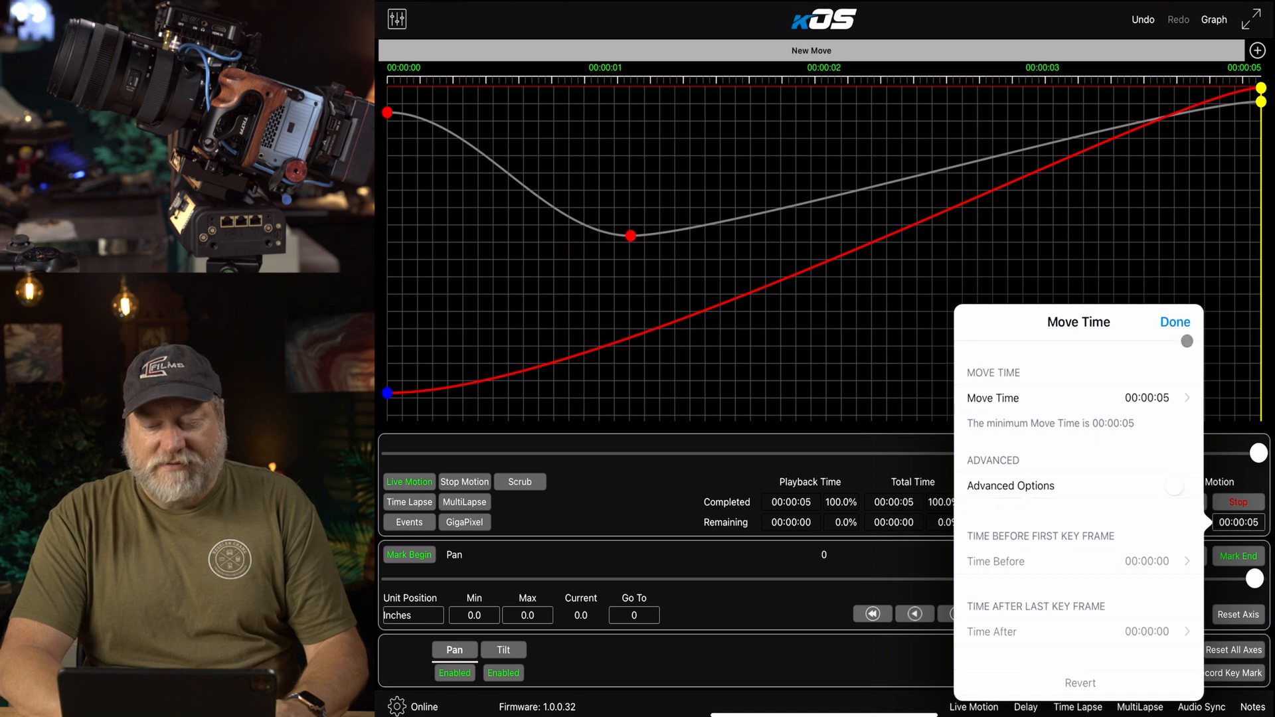
click(1174, 322)
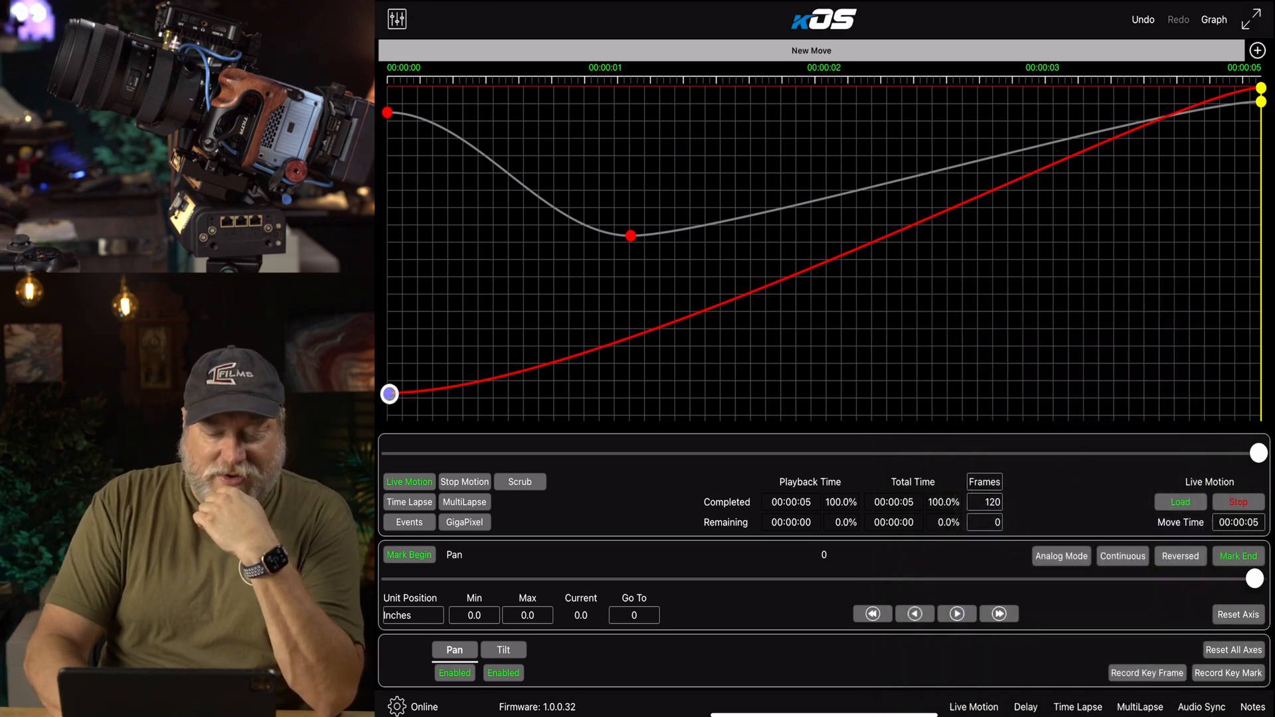
drag(389, 394, 690, 398)
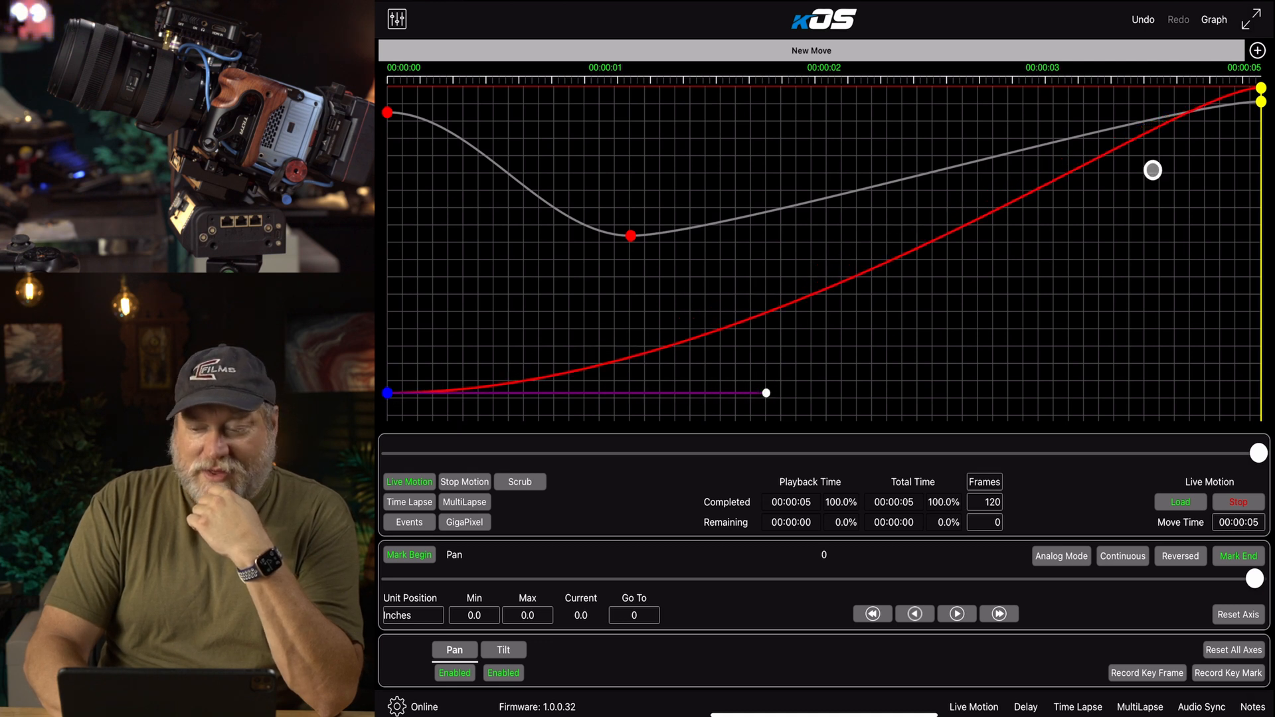
drag(765, 393, 1176, 84)
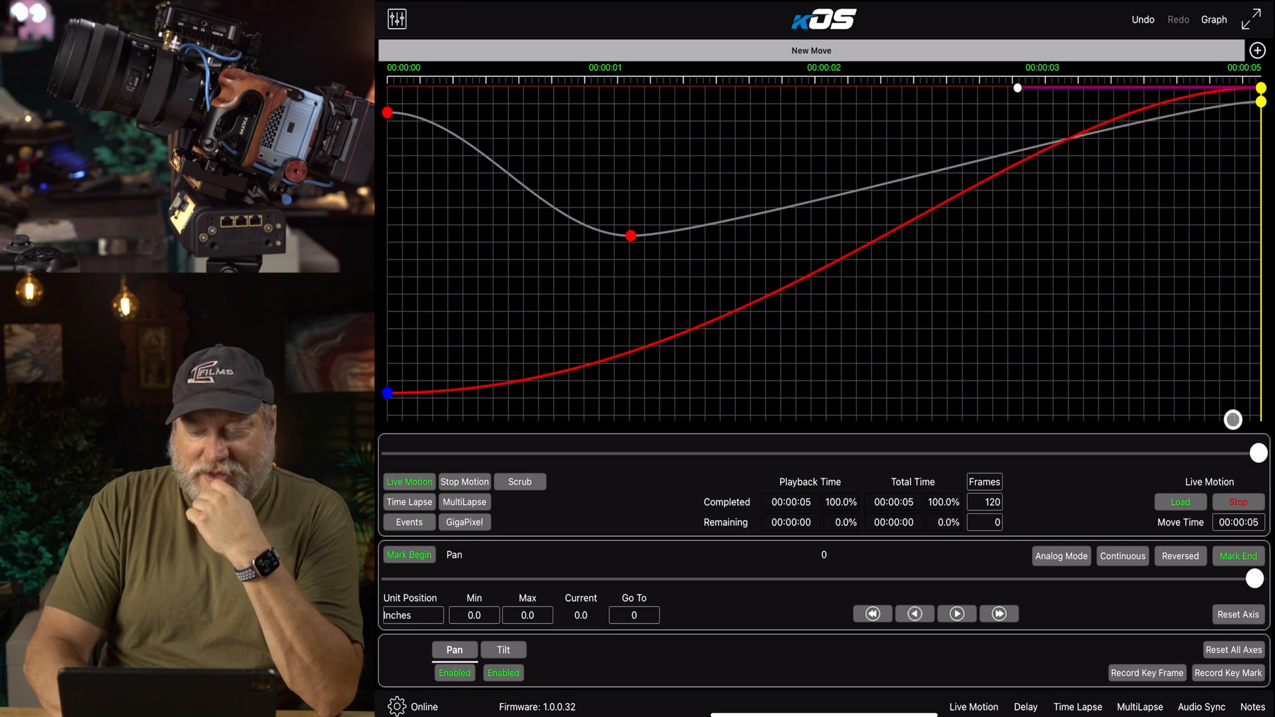
Cut the move time to the 3-second minimum
click(1239, 522)
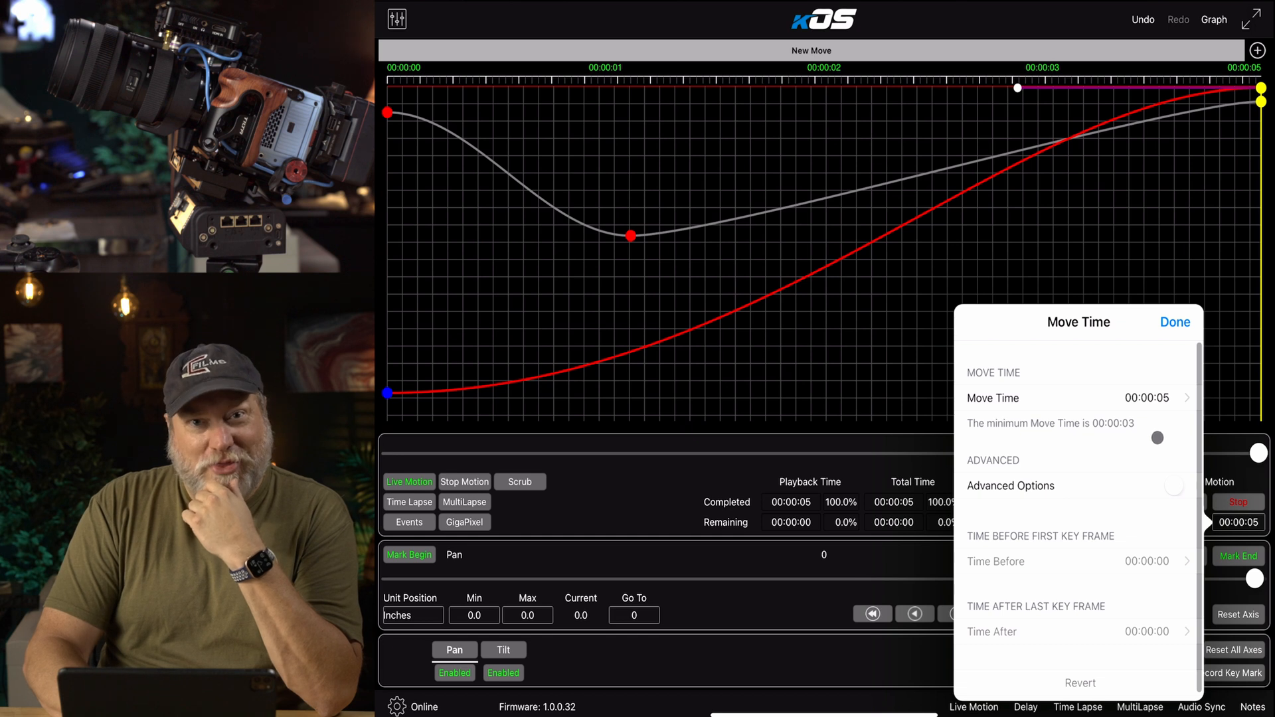
click(1073, 398)
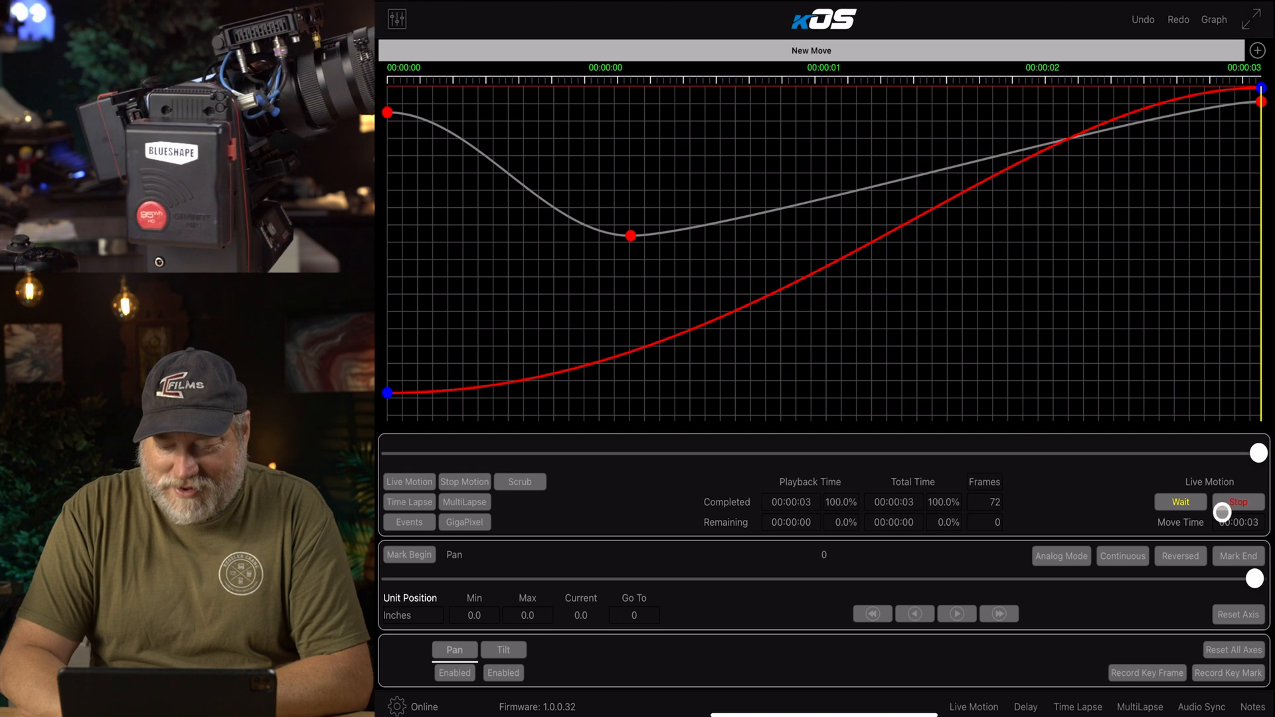
Let the 3-second move play through to its end on the rig
click(1179, 502)
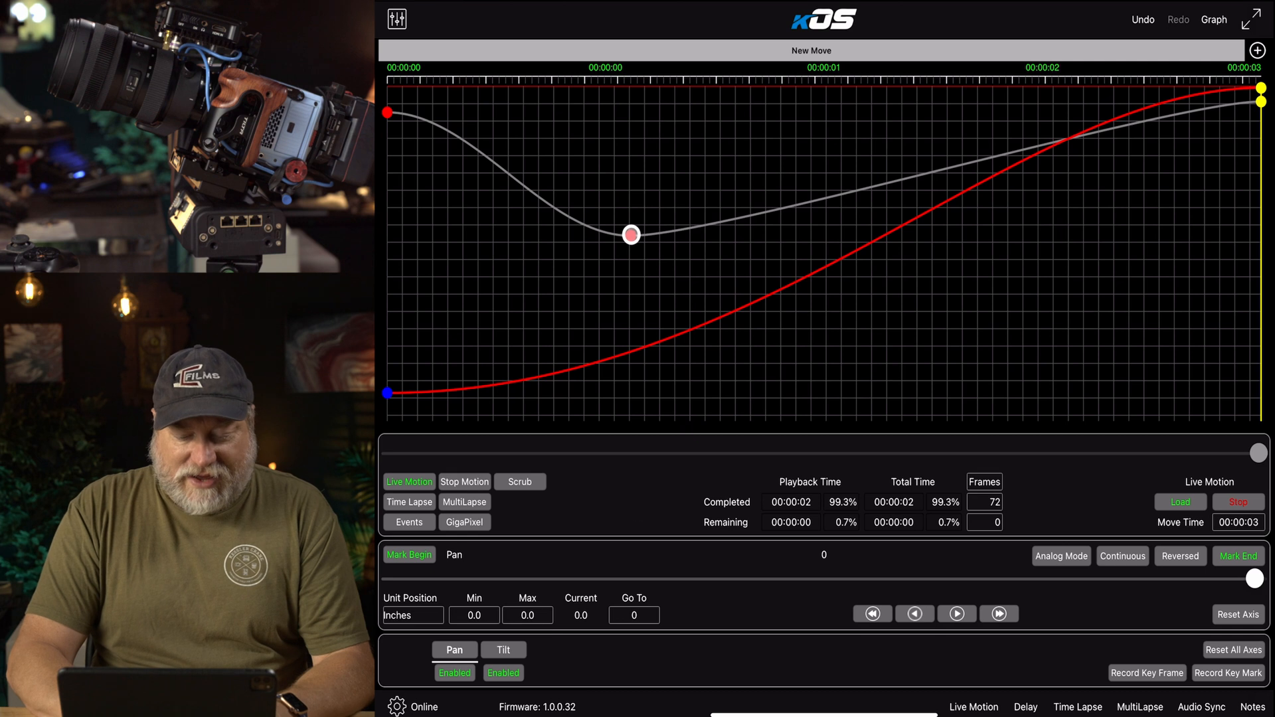
Move the tilt middle keyframe to 00:00:01, ease the tilt end, and set Move Time to 00:00:02
click(502, 650)
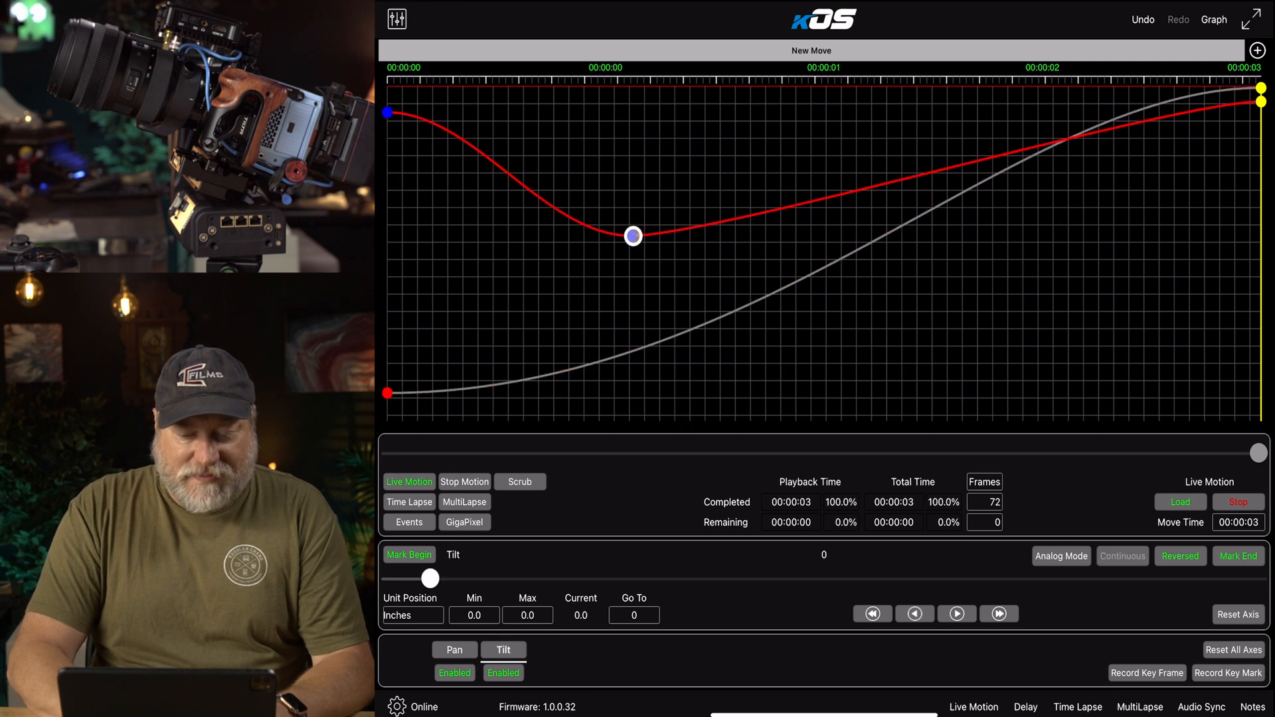
drag(632, 236, 819, 230)
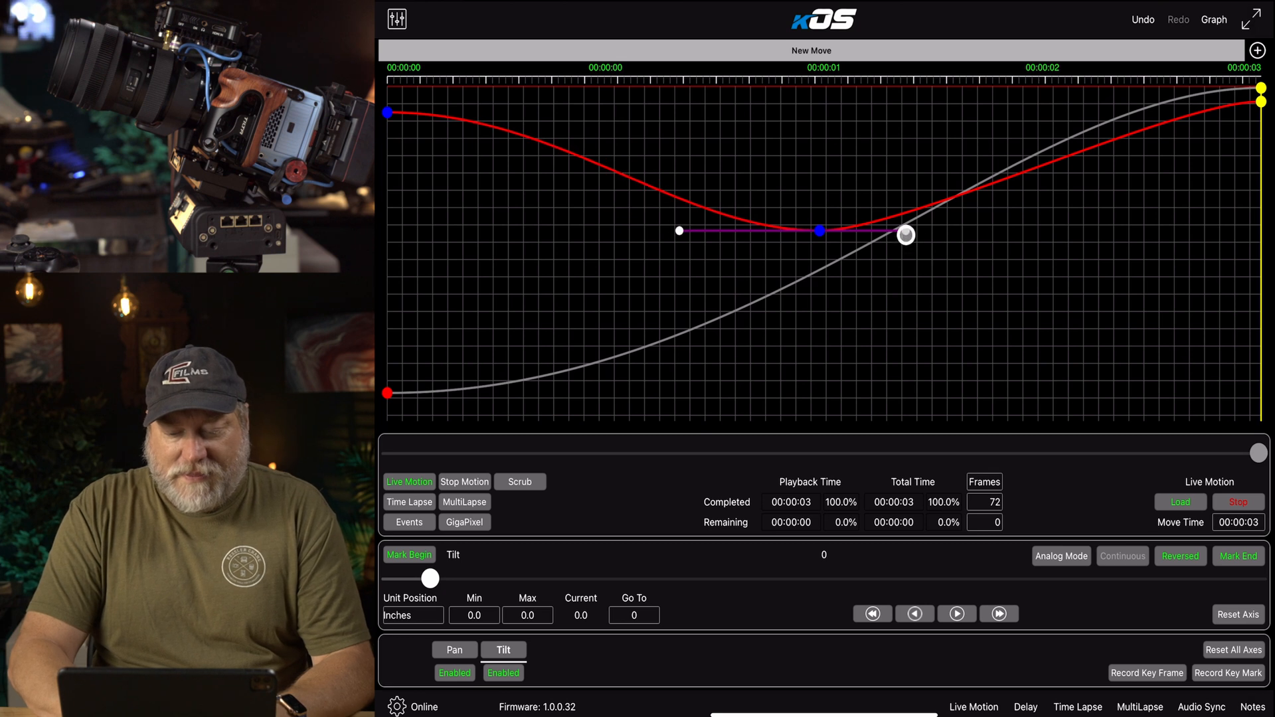
drag(904, 235, 965, 230)
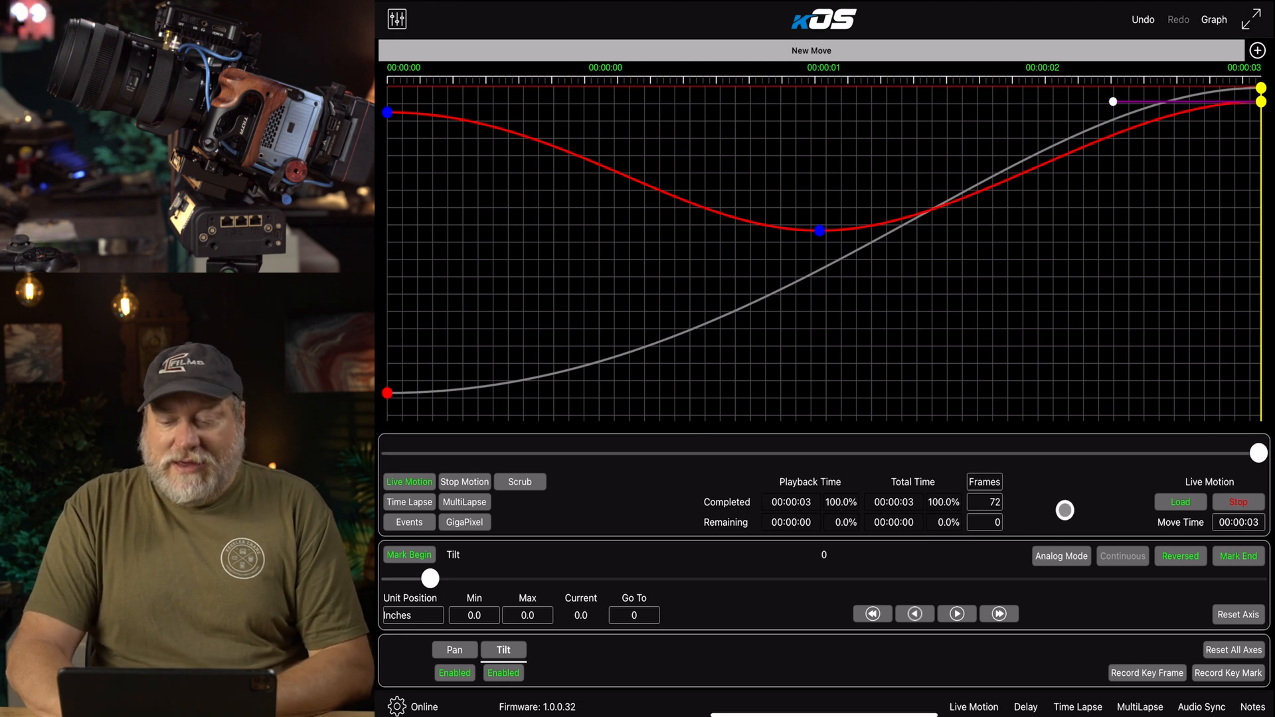
click(1237, 522)
text(2)
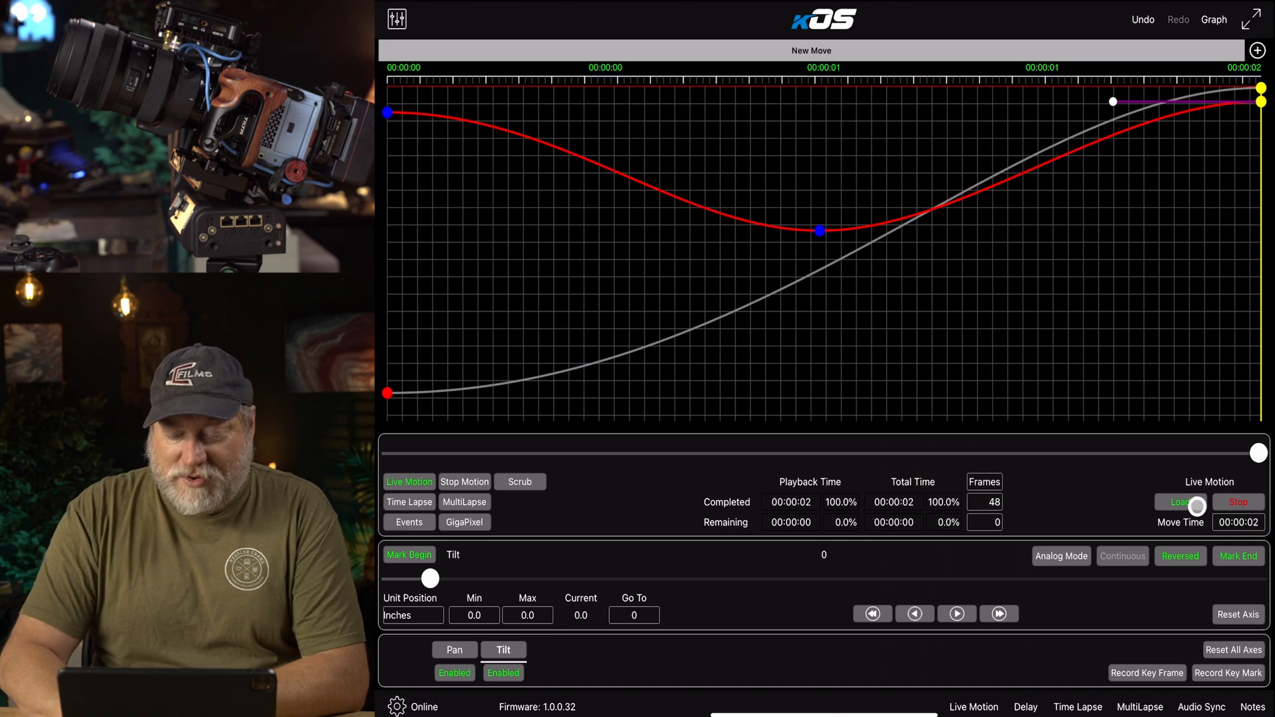
Load the rig to the move start and play the 2-second move
click(1177, 502)
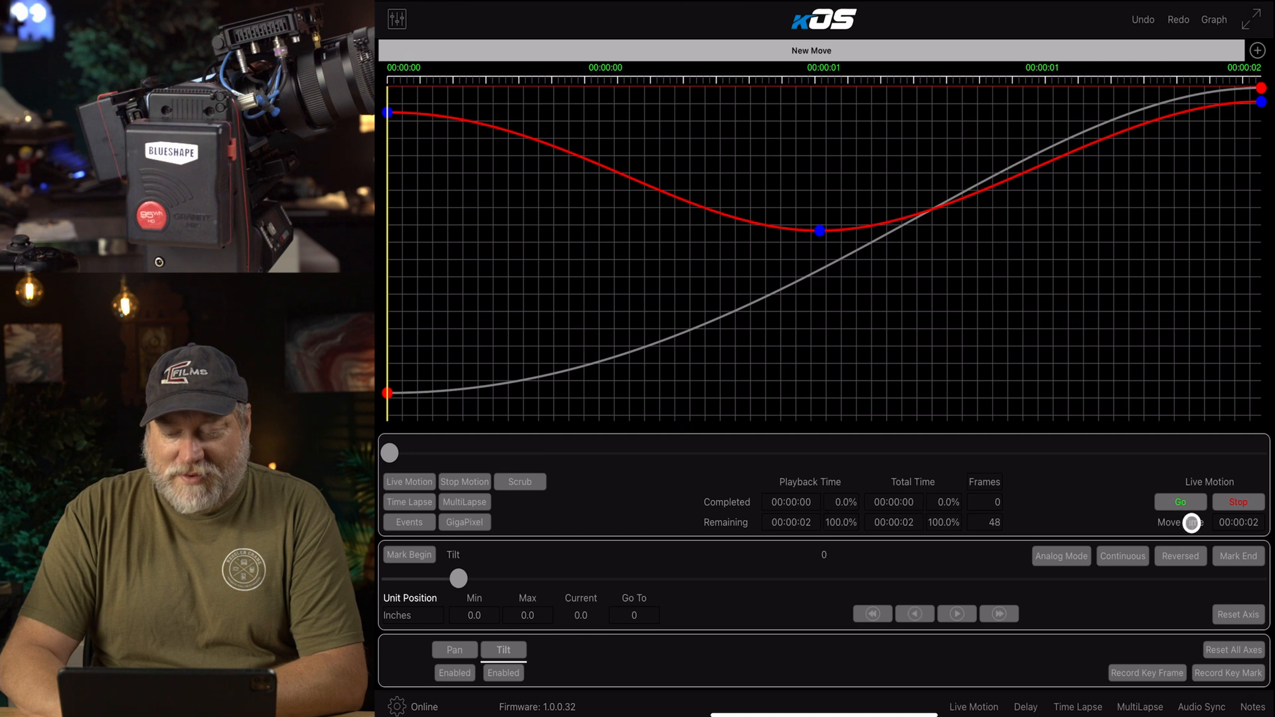
click(1178, 502)
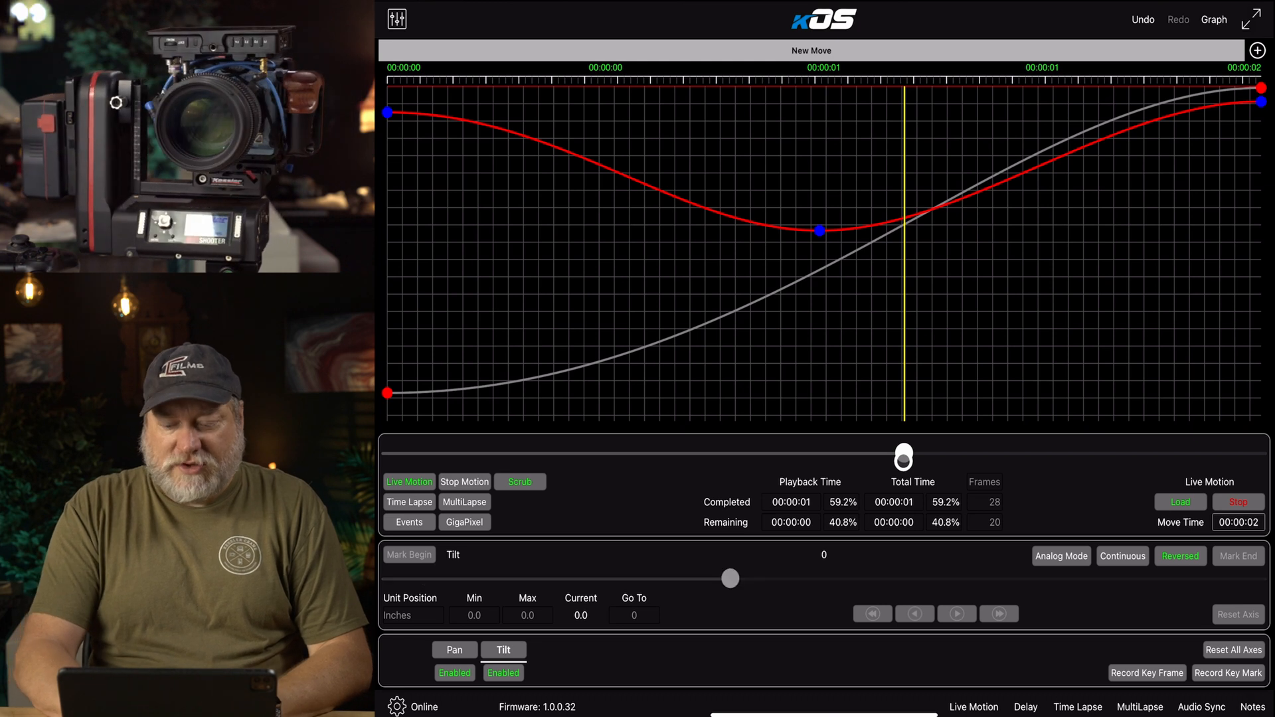
Scrub the playback slider to a third, the middle tilt keyframe, then a quarter
drag(903, 454, 689, 454)
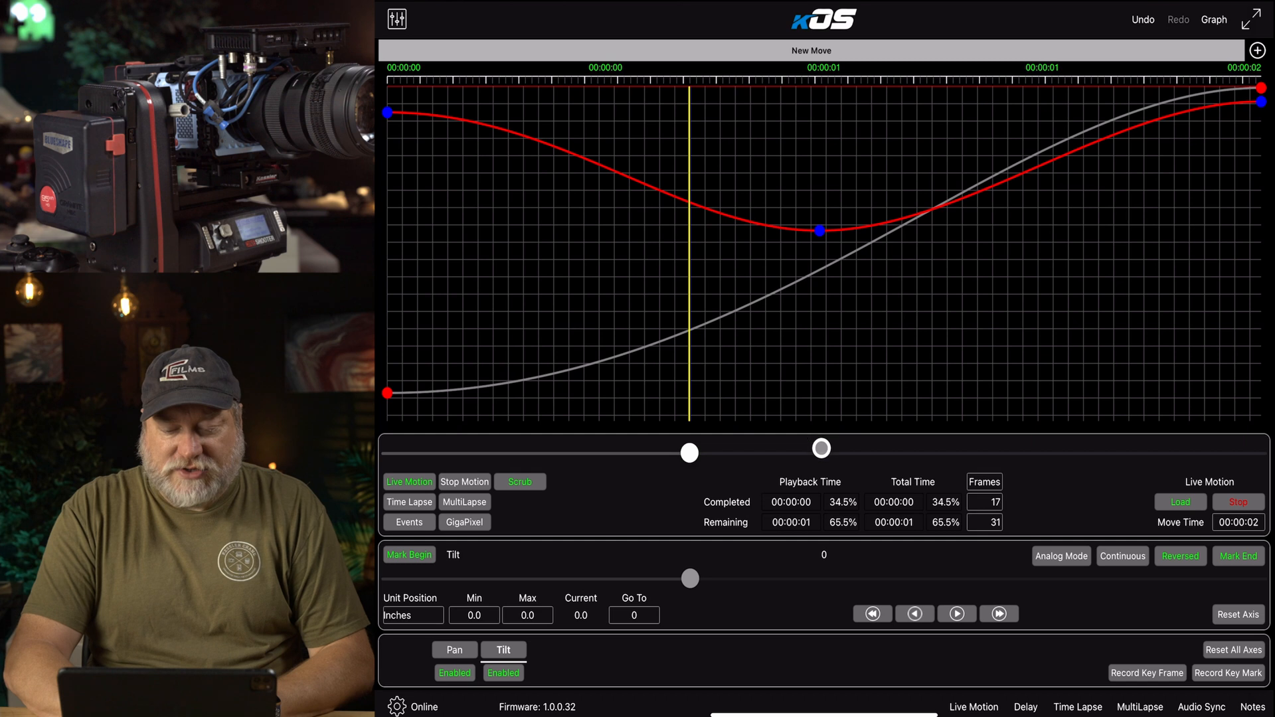
drag(690, 452, 820, 451)
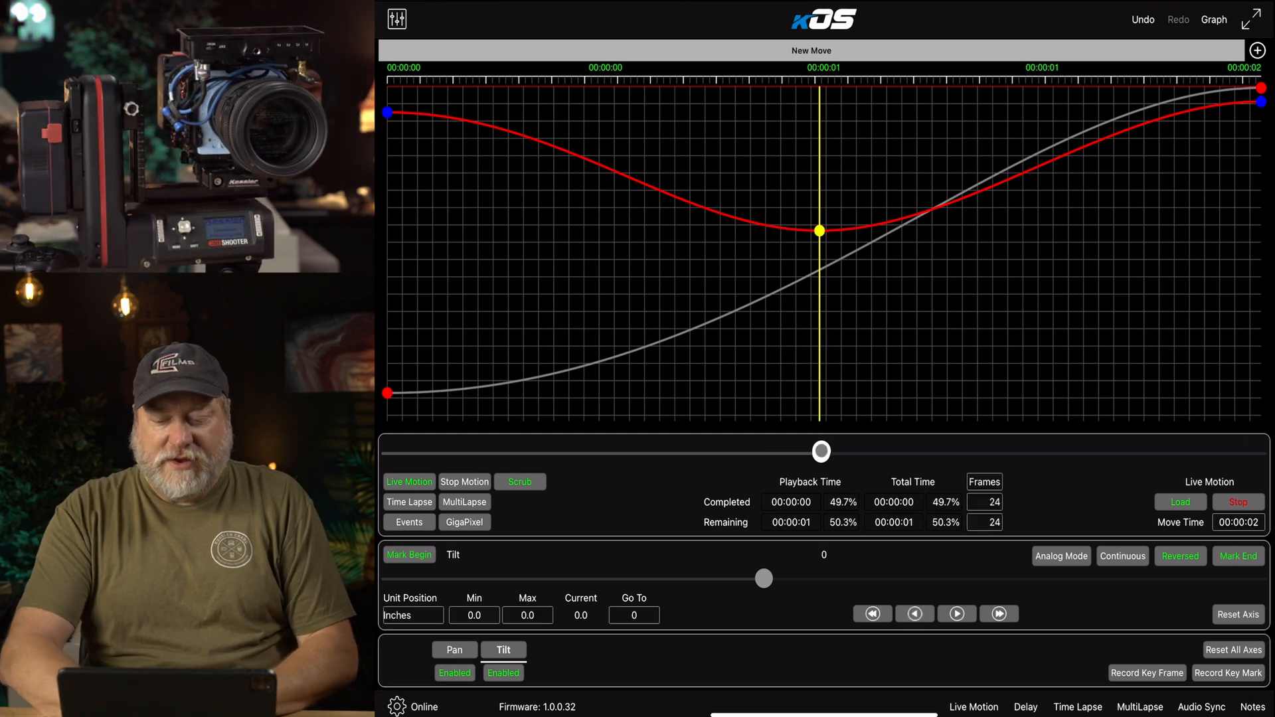
drag(820, 452, 606, 452)
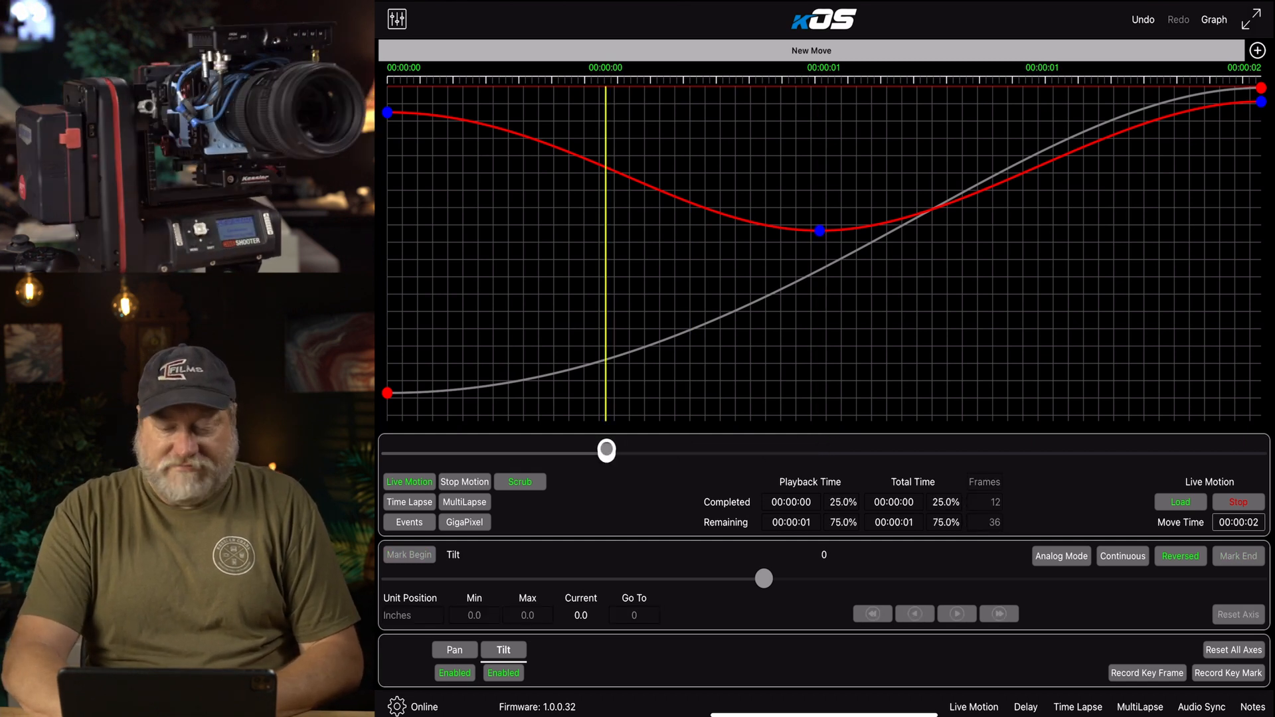